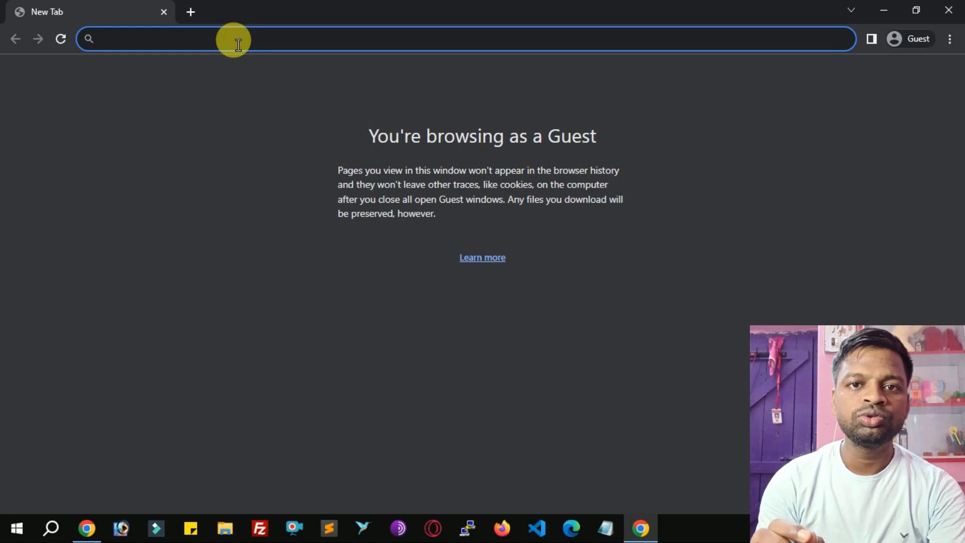
Navigate the guest tab to console.kamatera.com to reach the Kamatera login page.
{"action": "type", "text": "console.kamatera.com/login"}
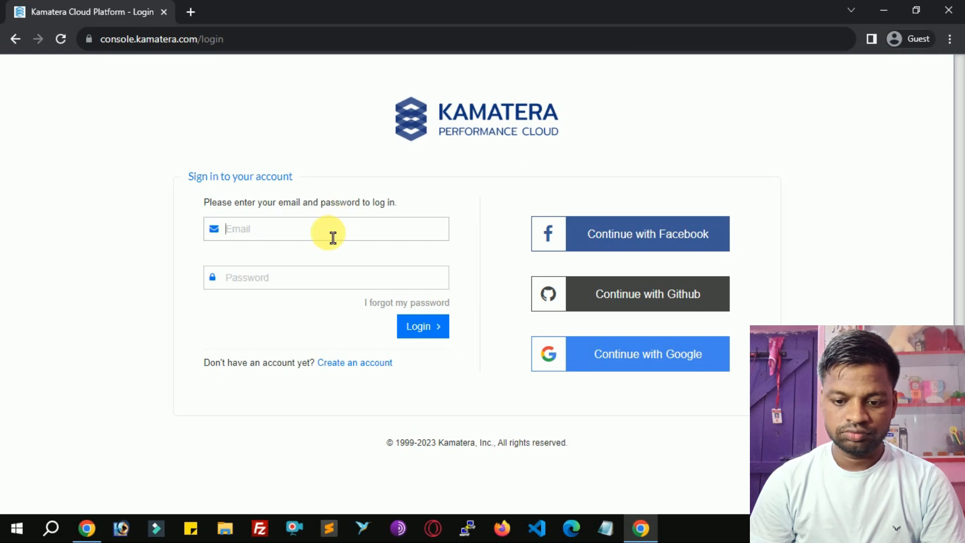
Enter the account email and password and log in to the Kamatera dashboard.
{"action": "left_click", "coordinate": [326, 229]}
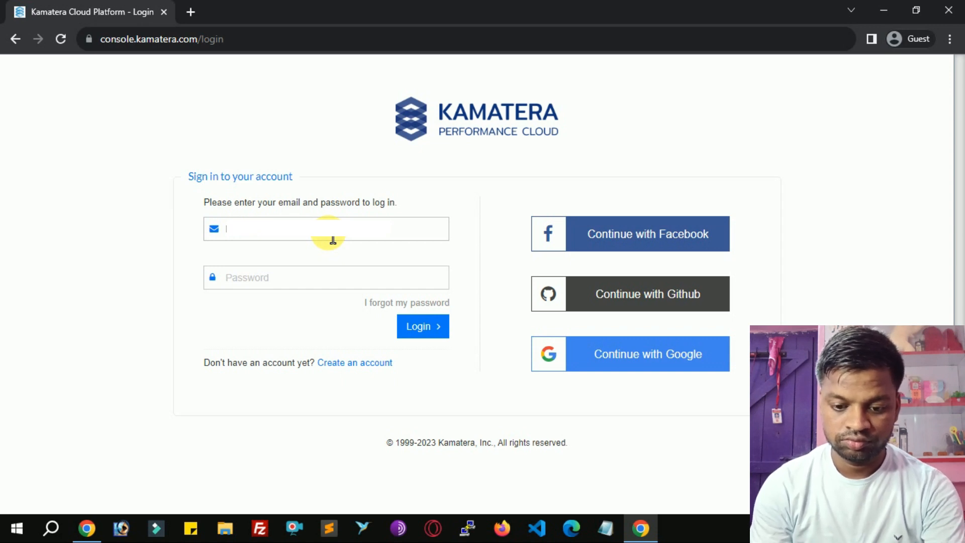
{"action": "type", "text": "••••"}
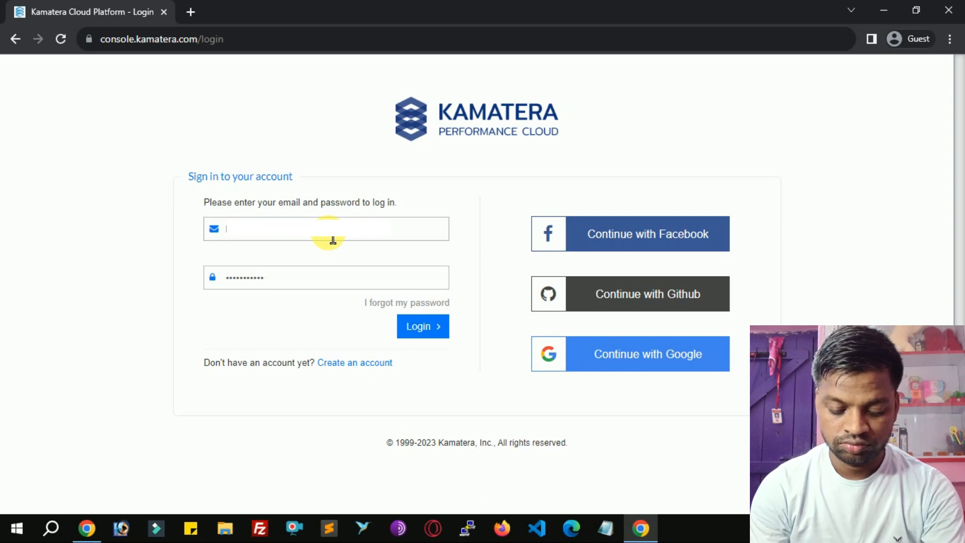
{"action": "left_click", "coordinate": [422, 326]}
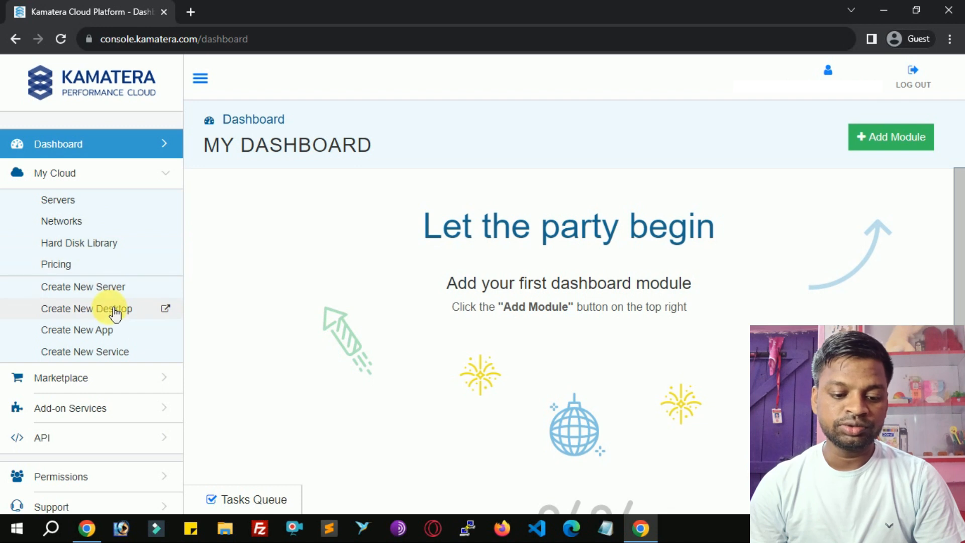
Start a new cloud desktop and choose Chicago under North America as its zone.
{"action": "left_click", "coordinate": [87, 309]}
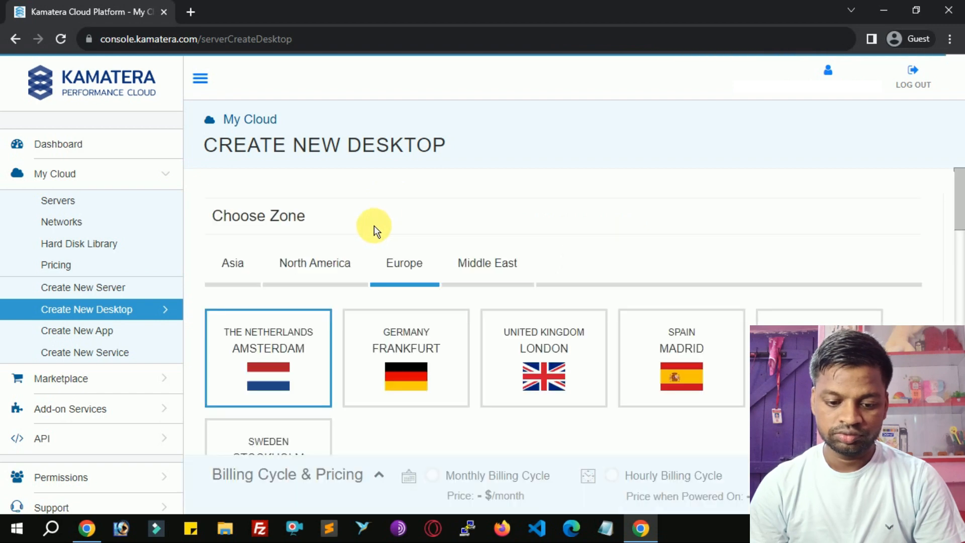
{"action": "scroll", "scroll_direction": "down", "scroll_amount": 3}
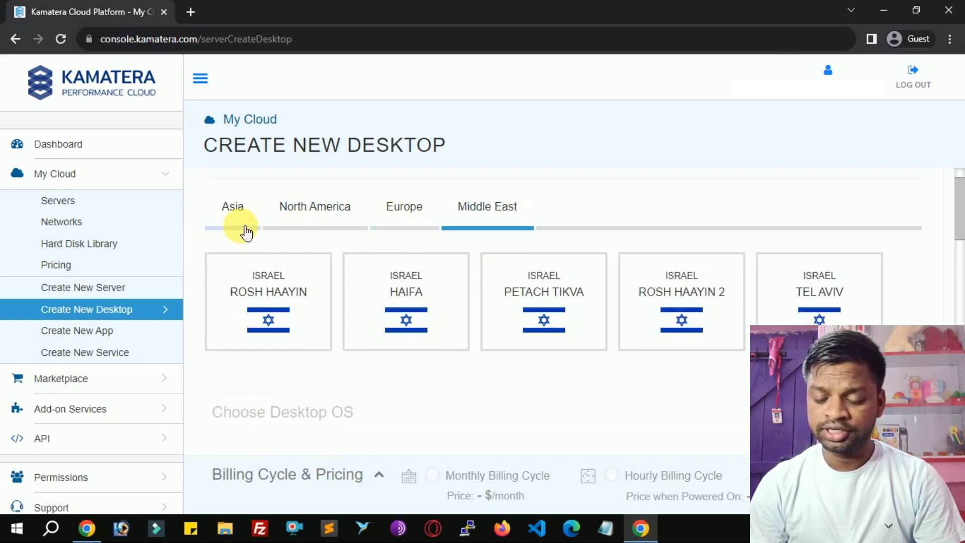
{"action": "left_click", "coordinate": [315, 206]}
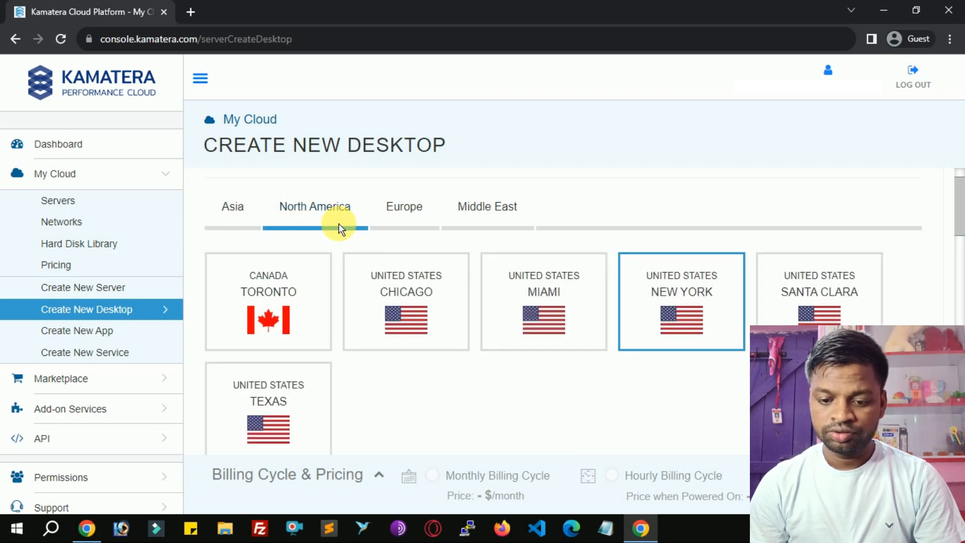
{"action": "left_click", "coordinate": [405, 302]}
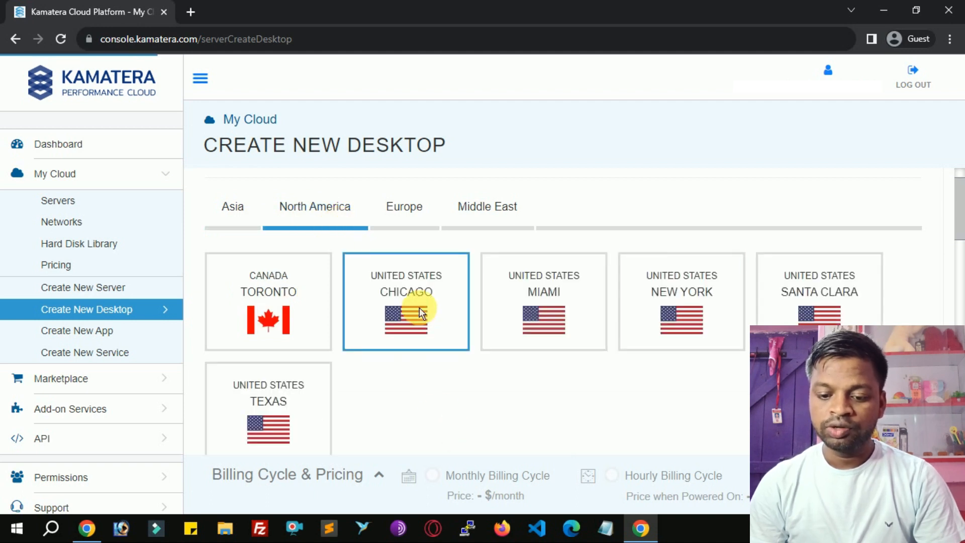
{"action": "scroll", "scroll_direction": "down", "scroll_amount": 3}
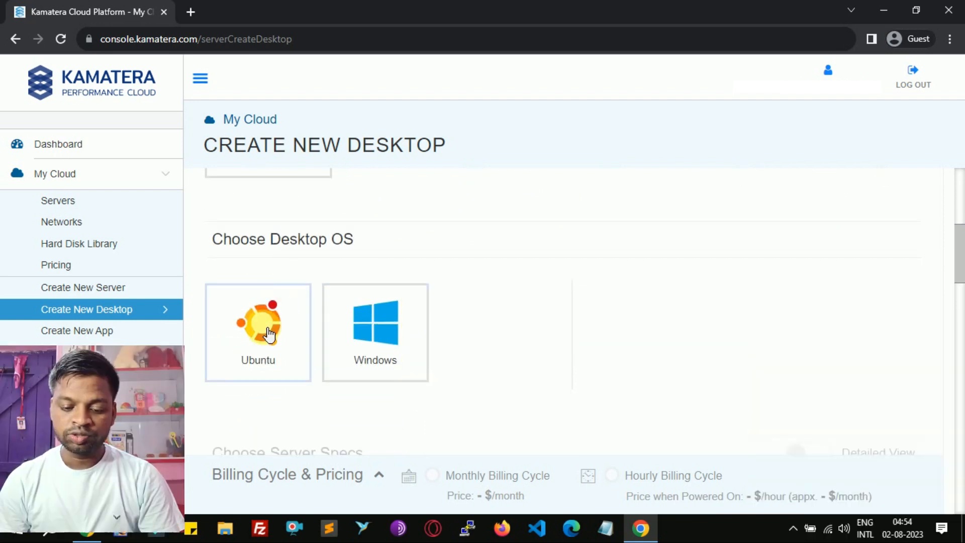
Choose Ubuntu as the OS with version 20.04 64bit_xubuntu_virtualbox_xrdp.
{"action": "left_click", "coordinate": [257, 333]}
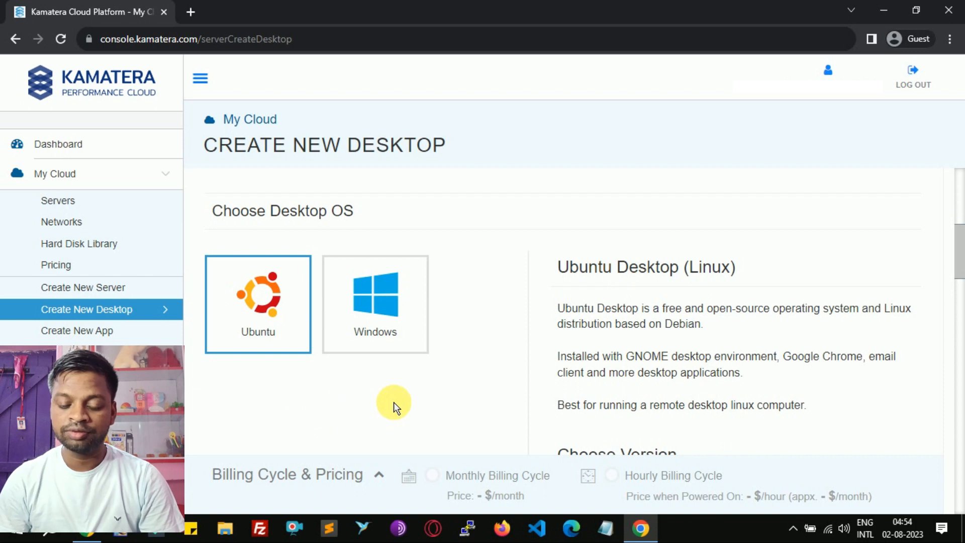
{"action": "scroll", "scroll_direction": "down", "scroll_amount": 3}
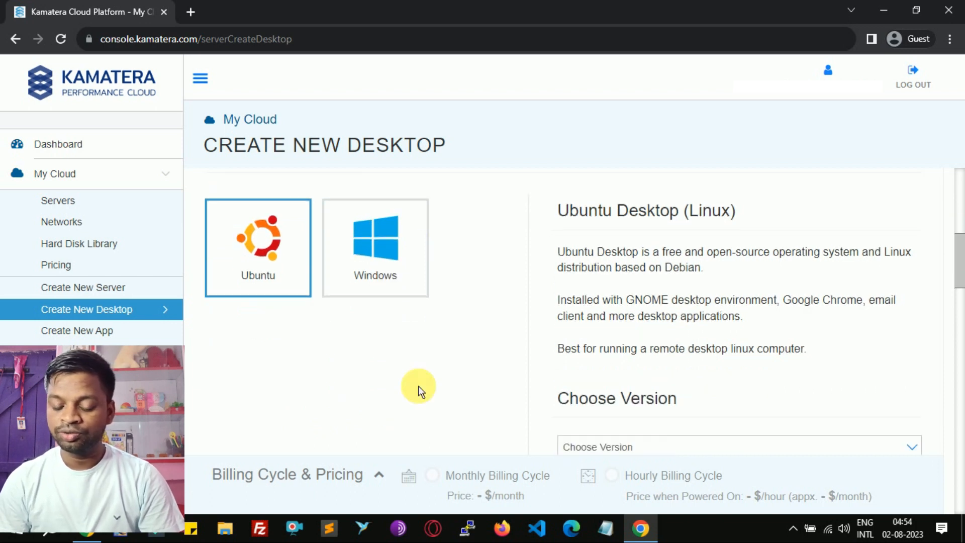
{"action": "left_click", "coordinate": [733, 361]}
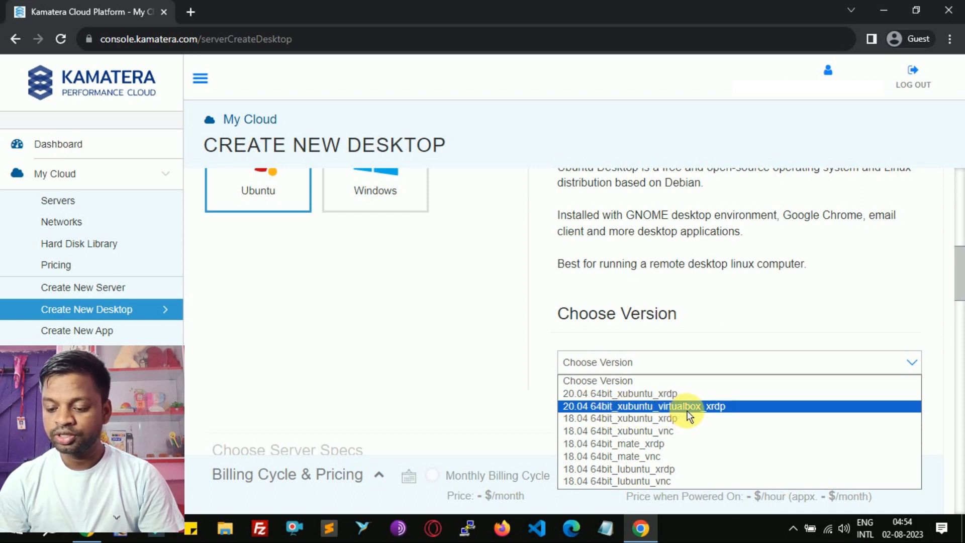
{"action": "left_click", "coordinate": [643, 405]}
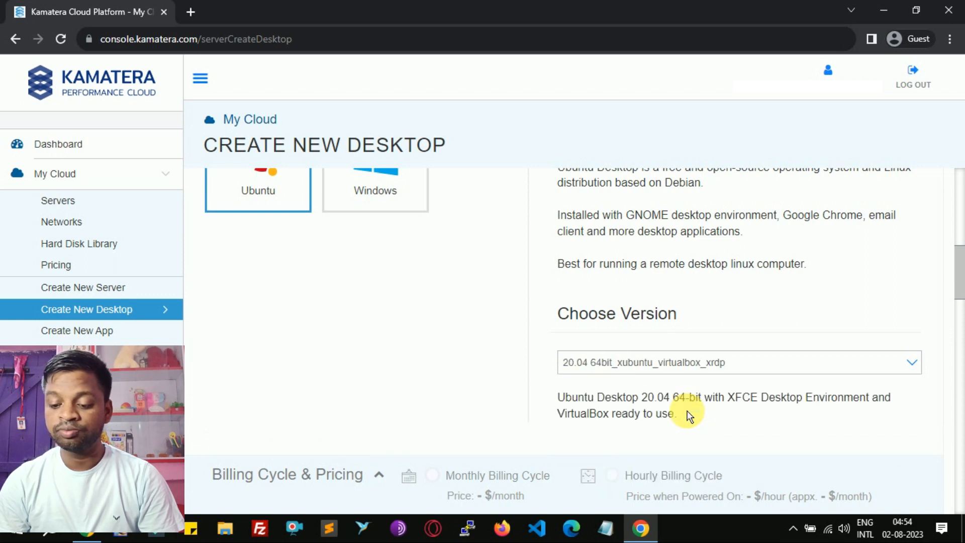
{"action": "scroll", "scroll_direction": "down", "scroll_amount": 3}
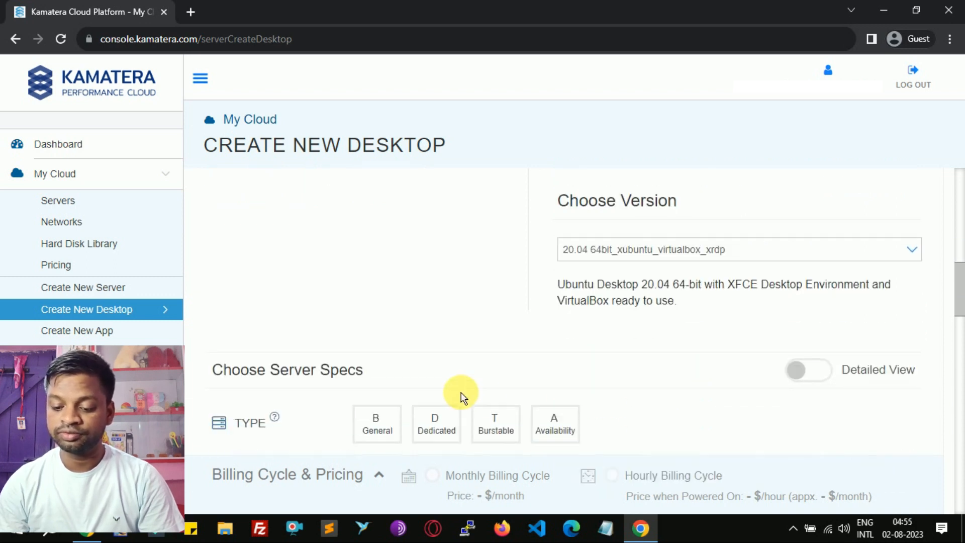
Choose the type D Dedicated server with 2GB RAM and a 10GB SSD at $6/month.
{"action": "scroll", "scroll_direction": "down", "scroll_amount": 3}
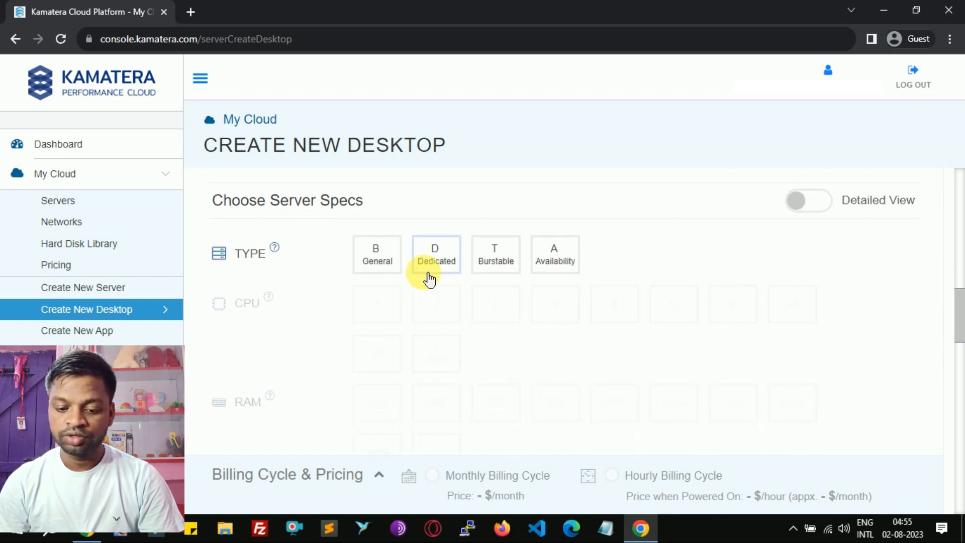
{"action": "left_click", "coordinate": [553, 253]}
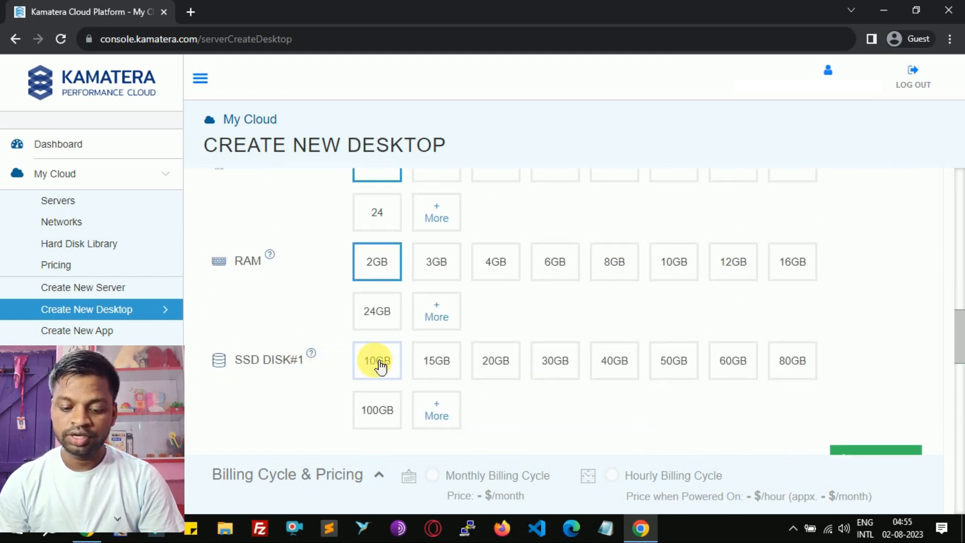
{"action": "left_click", "coordinate": [377, 360]}
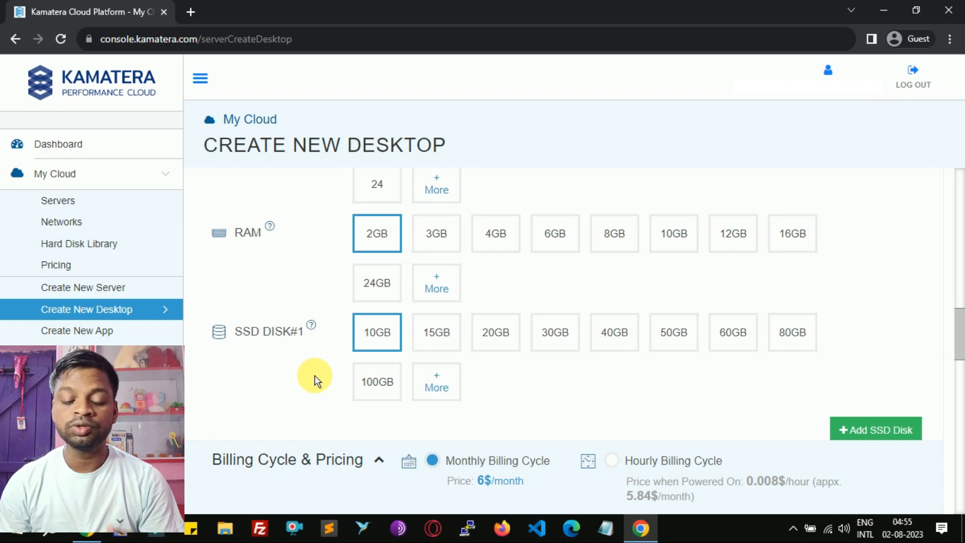
{"action": "scroll", "scroll_direction": "down", "scroll_amount": 3}
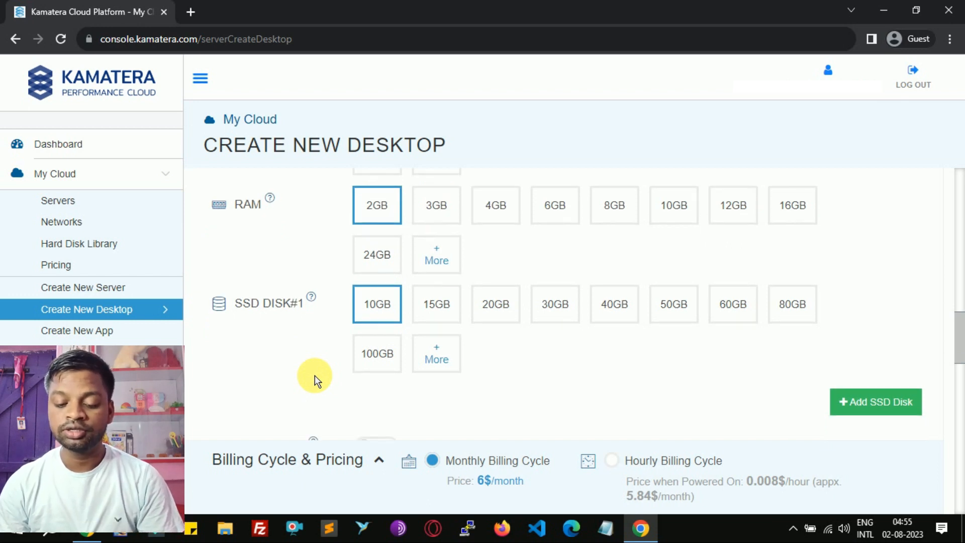
{"action": "scroll", "scroll_direction": "down", "scroll_amount": 3}
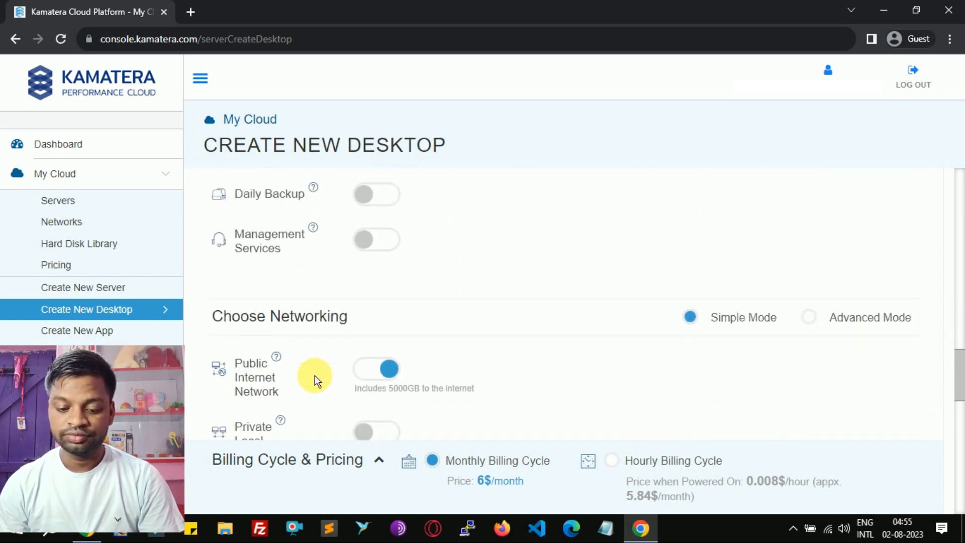
{"action": "scroll", "scroll_direction": "down", "scroll_amount": 3}
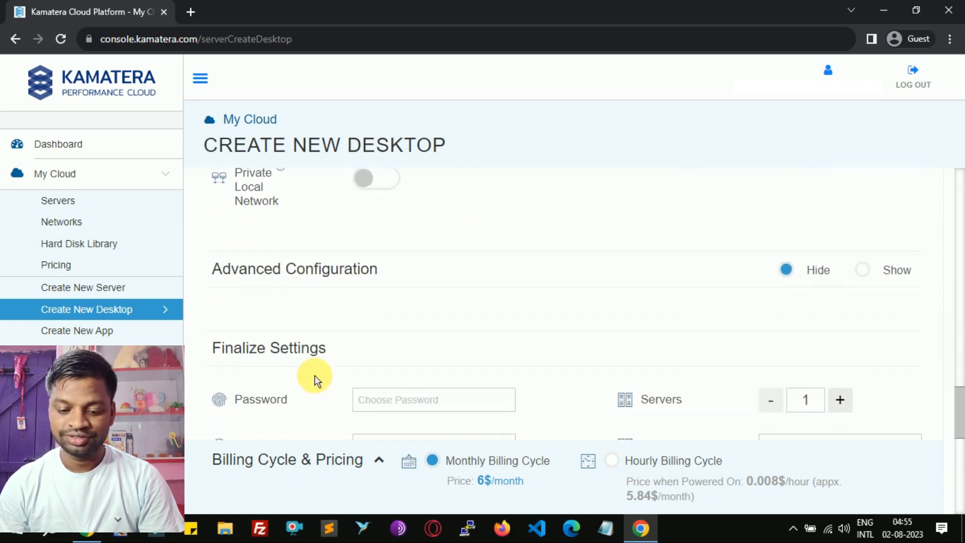
{"action": "scroll", "scroll_direction": "down", "scroll_amount": 3}
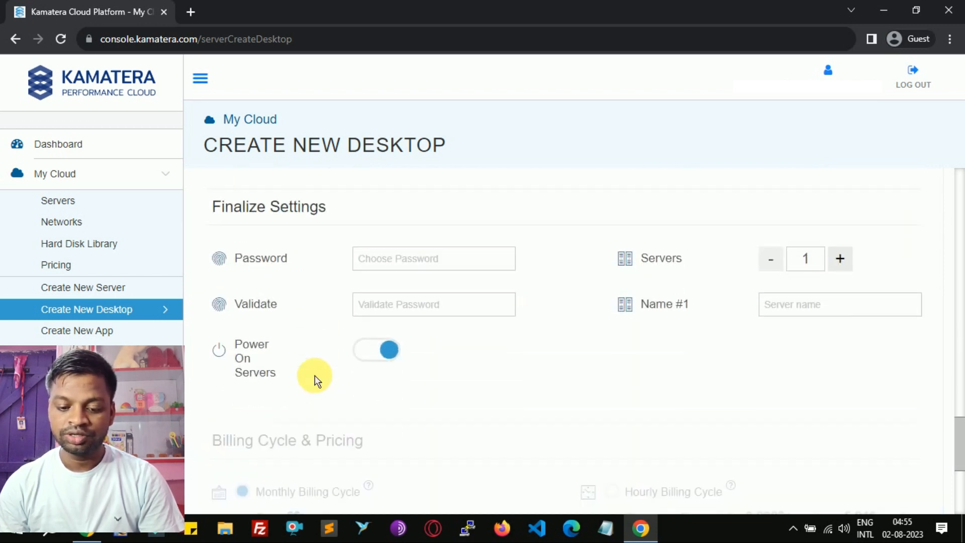
Set the password, name the server MyFirstRDP with monthly billing, and create it.
{"action": "left_click", "coordinate": [433, 258]}
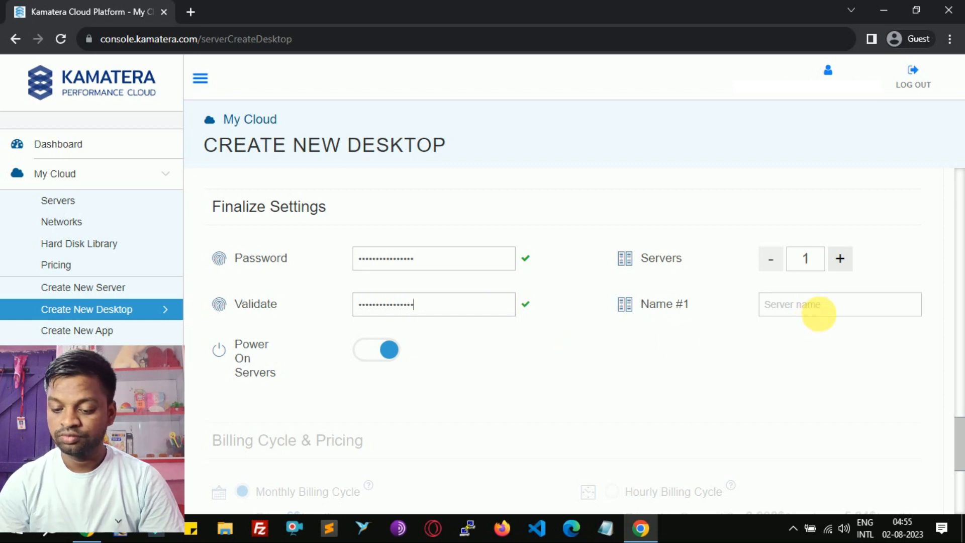
{"action": "type", "text": "My"}
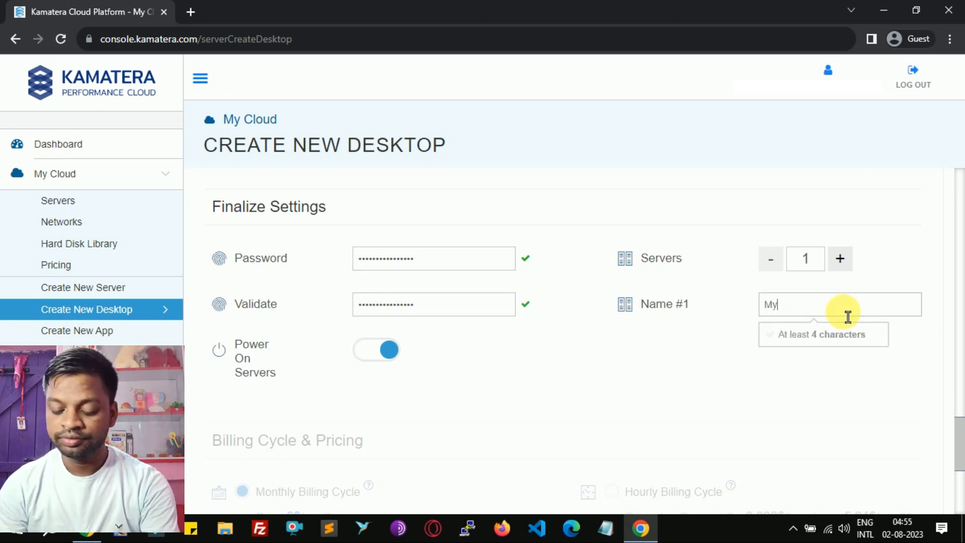
{"action": "type", "text": "FirstR"}
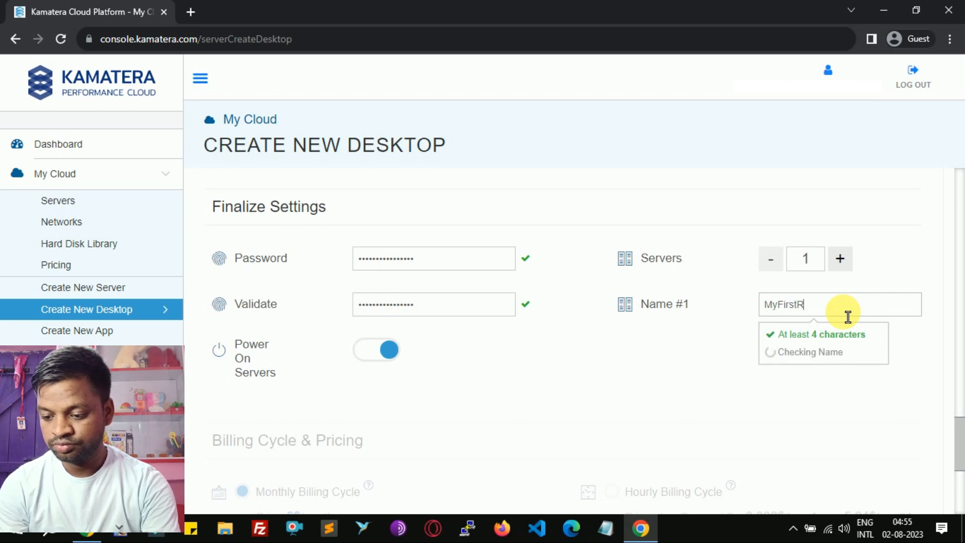
{"action": "type", "text": "DP"}
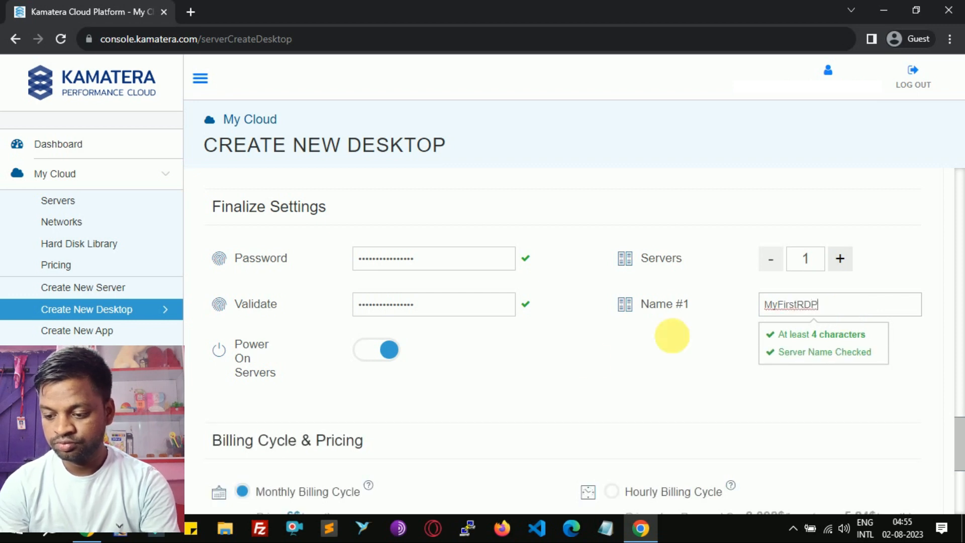
{"action": "scroll", "scroll_direction": "down", "scroll_amount": 3}
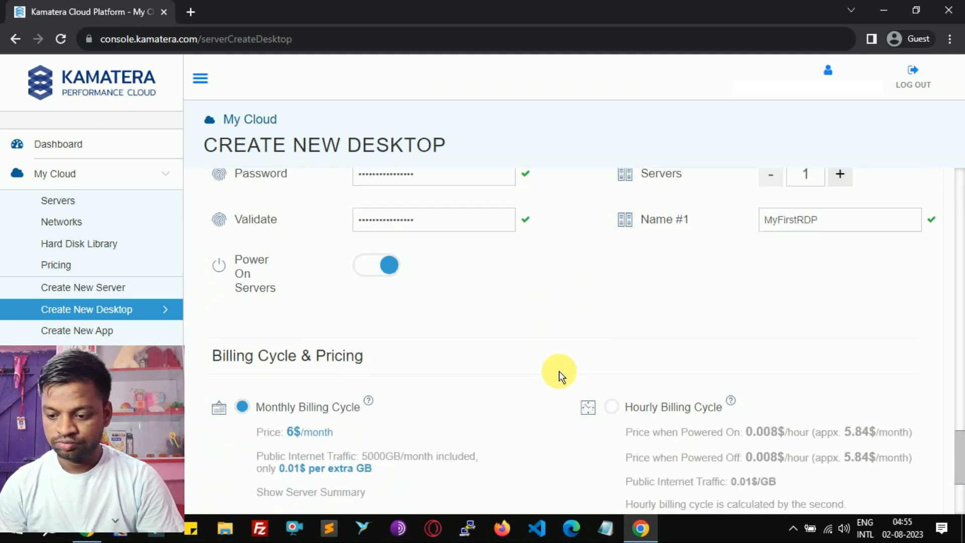
{"action": "scroll", "scroll_direction": "down", "scroll_amount": 3}
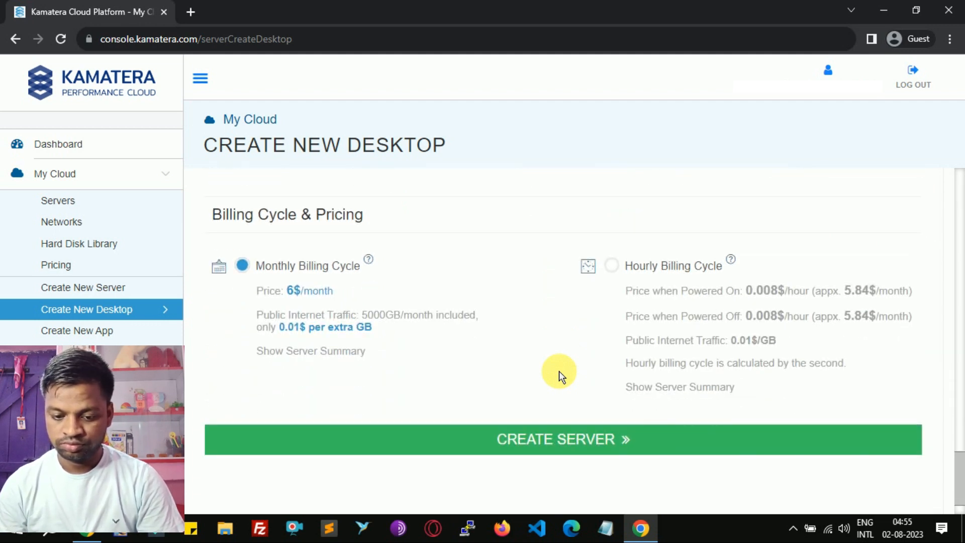
{"action": "left_click", "coordinate": [562, 439]}
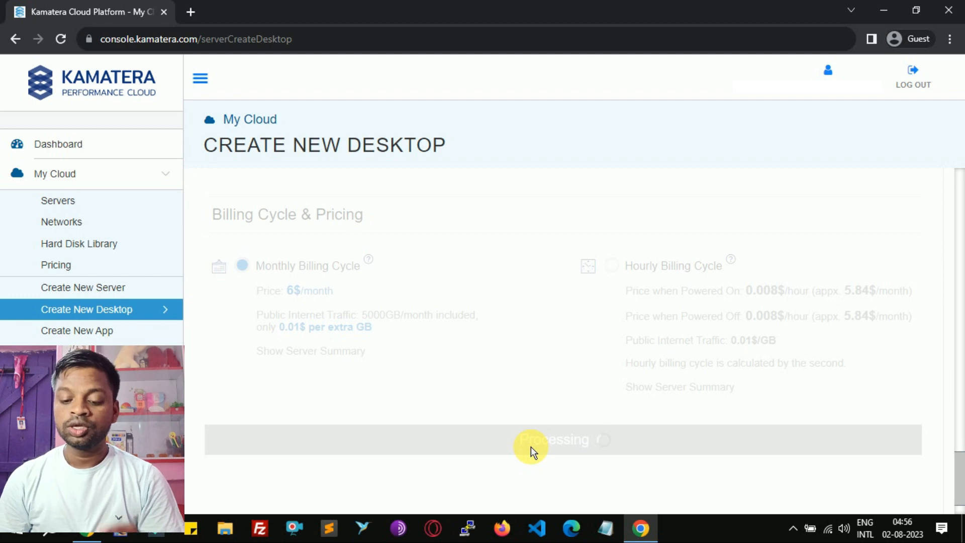
Review the Create Server task at Success 100% and close it to see Server Management.
{"action": "left_click", "coordinate": [530, 439]}
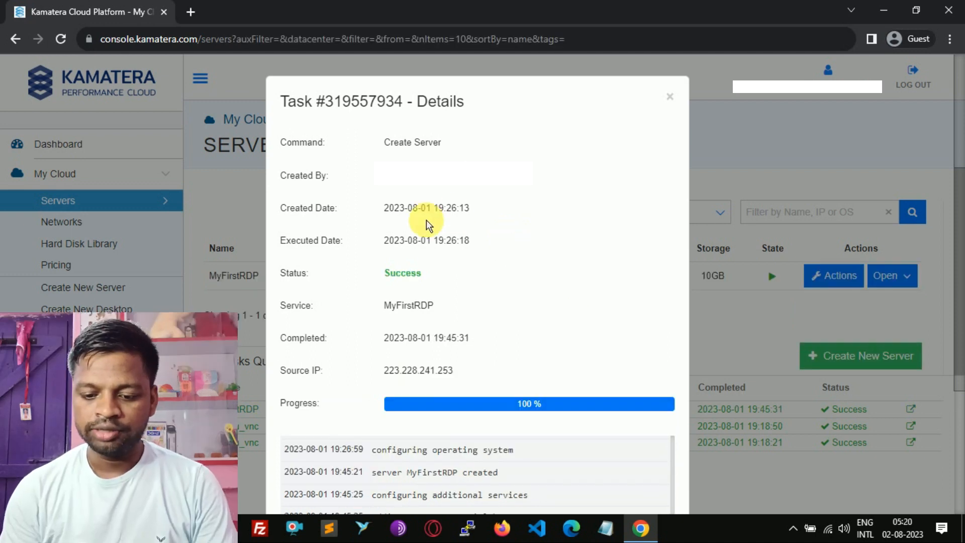
{"action": "mouse_move", "coordinate": [711, 108]}
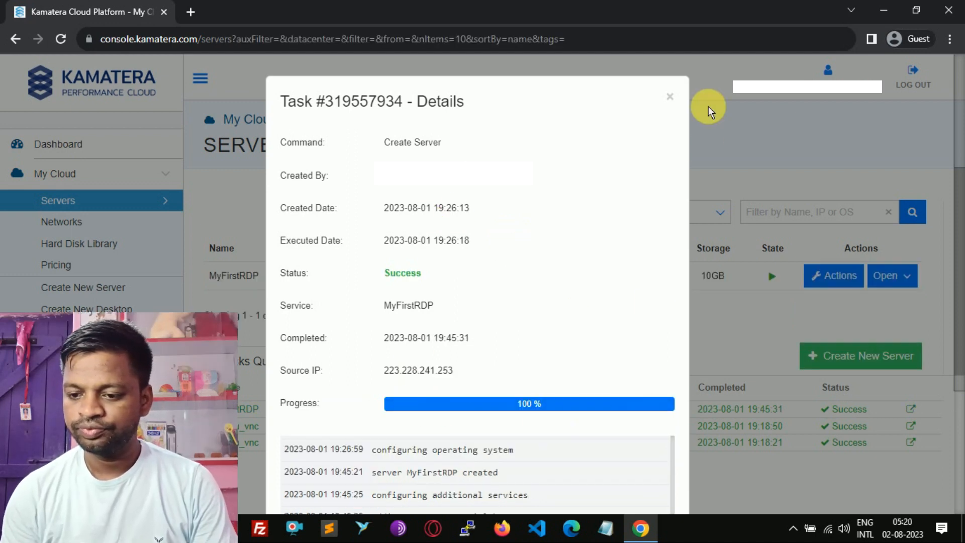
{"action": "left_click", "coordinate": [670, 96]}
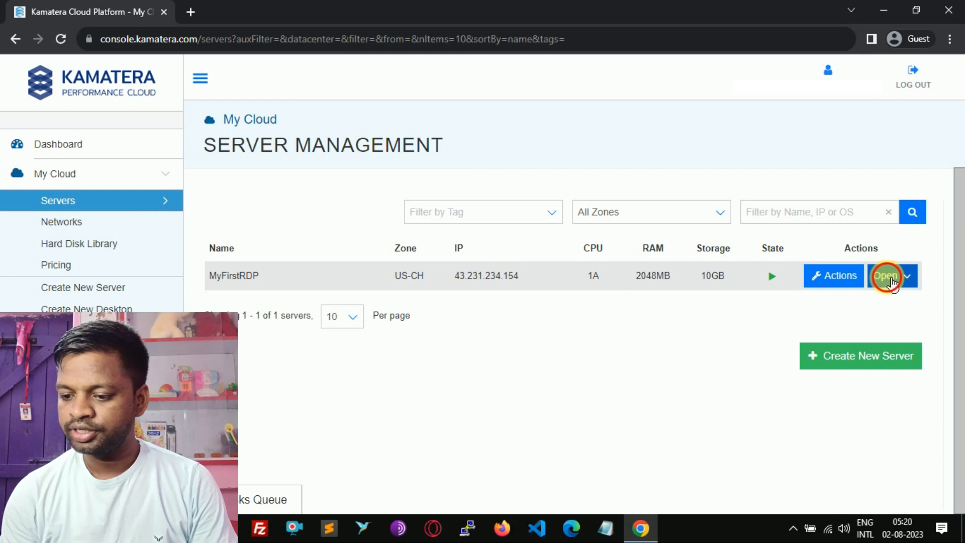
From MyFirstRDP's Connect options, launch the remote console showing the Ubuntu login screen.
{"action": "left_click", "coordinate": [886, 275]}
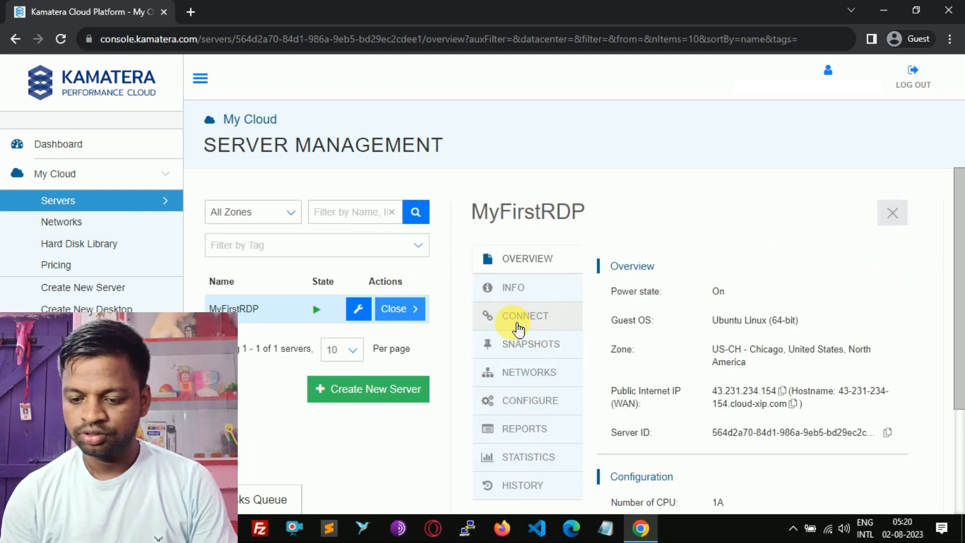
{"action": "left_click", "coordinate": [525, 315]}
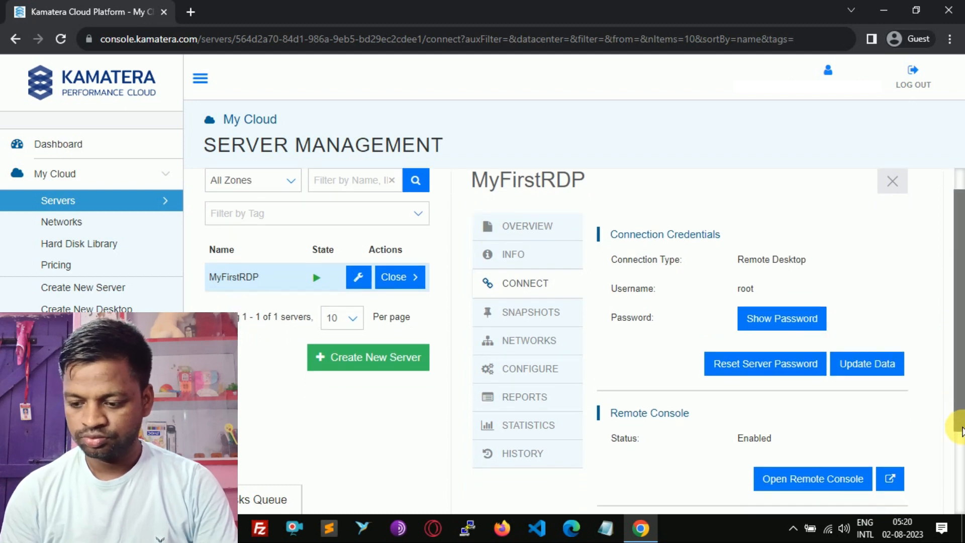
{"action": "scroll", "scroll_direction": "down", "scroll_amount": 3}
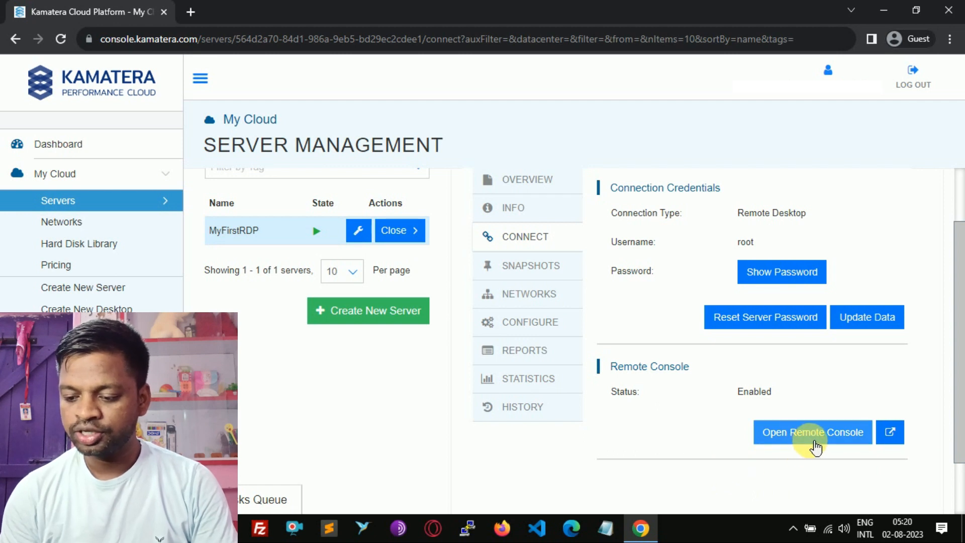
{"action": "left_click", "coordinate": [812, 431]}
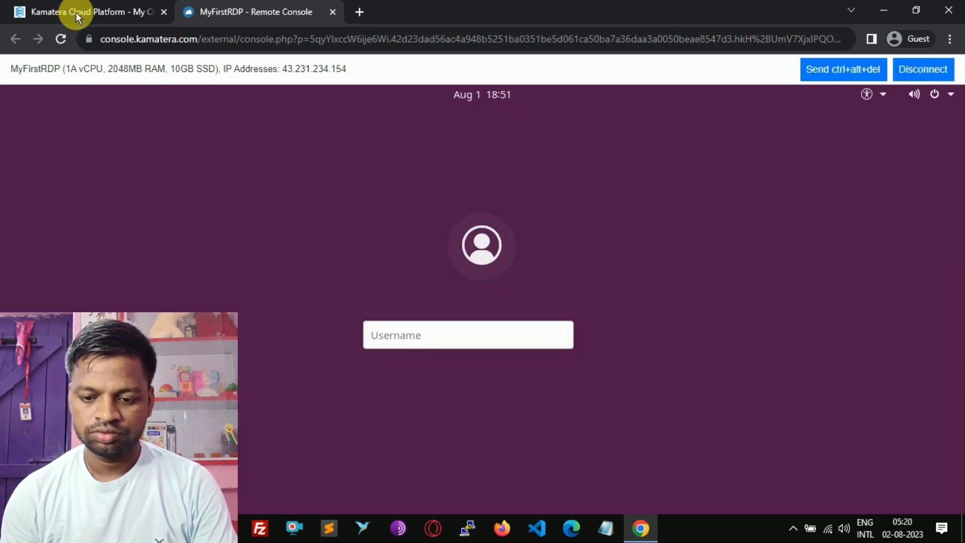
Log in to the Ubuntu desktop as root with its password.
{"action": "left_click", "coordinate": [467, 335]}
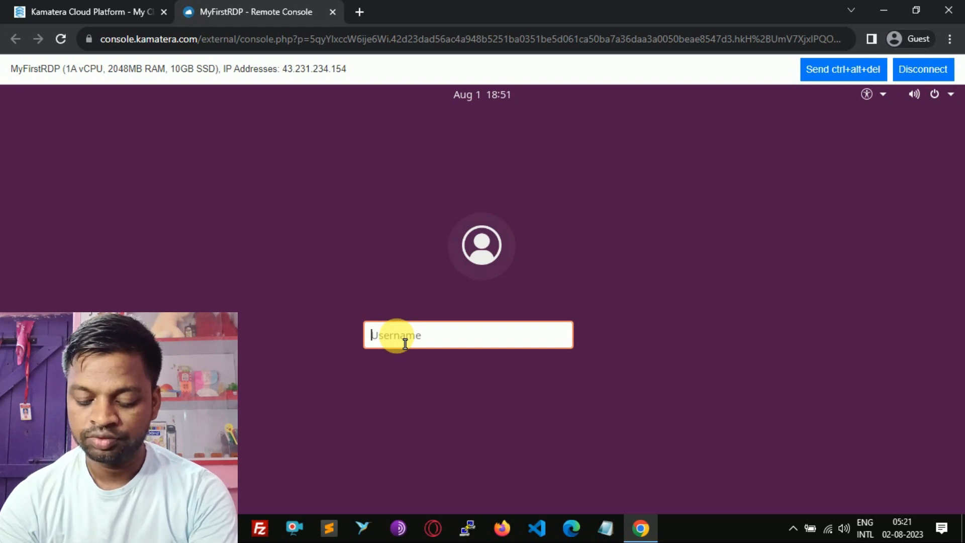
{"action": "type", "text": "root"}
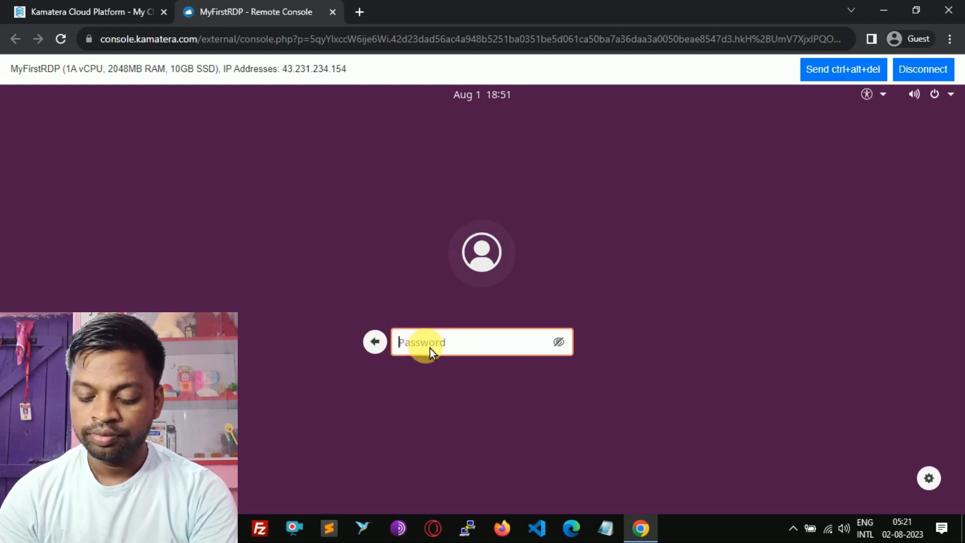
{"action": "type", "text": "password"}
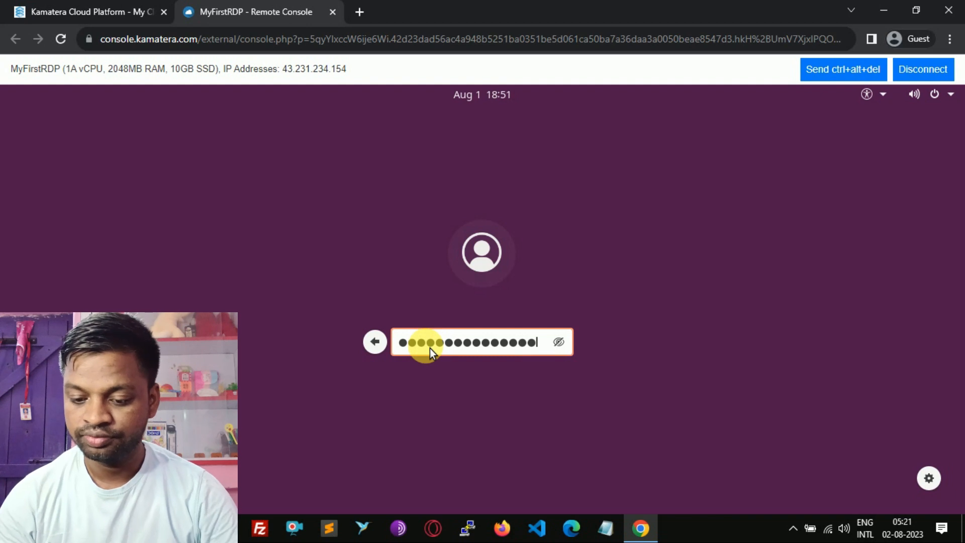
{"action": "key", "text": "Return"}
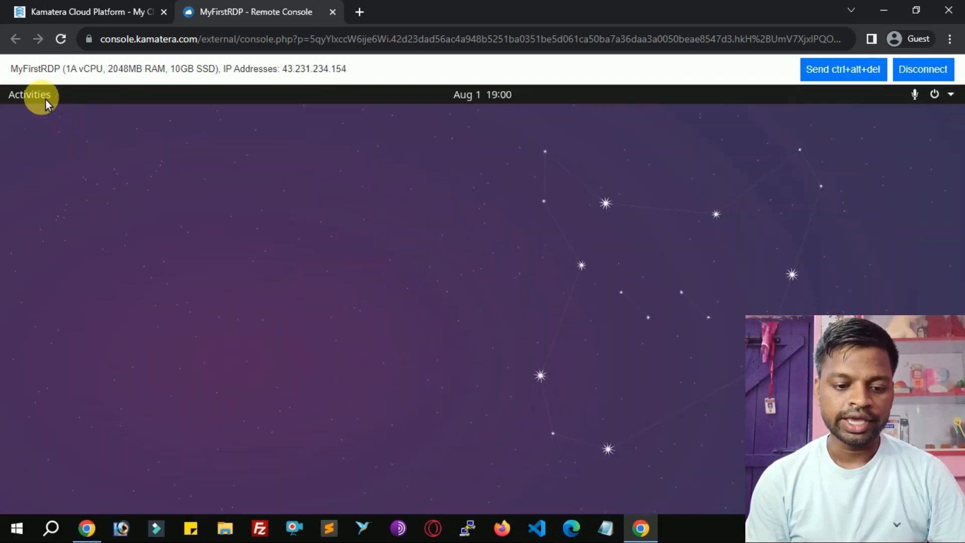
Use Activities and Show Applications to list the desktop's installed apps.
{"action": "left_click", "coordinate": [29, 94]}
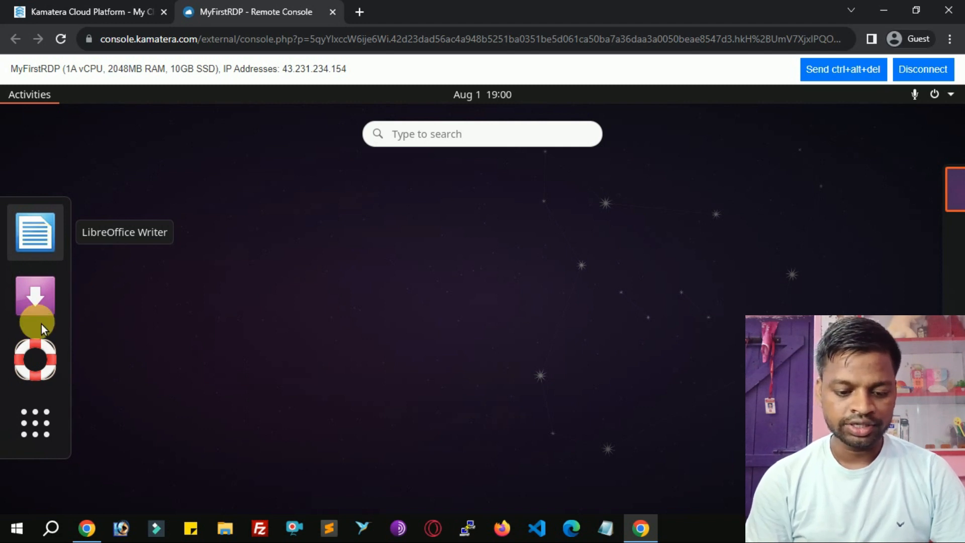
{"action": "mouse_move", "coordinate": [35, 298]}
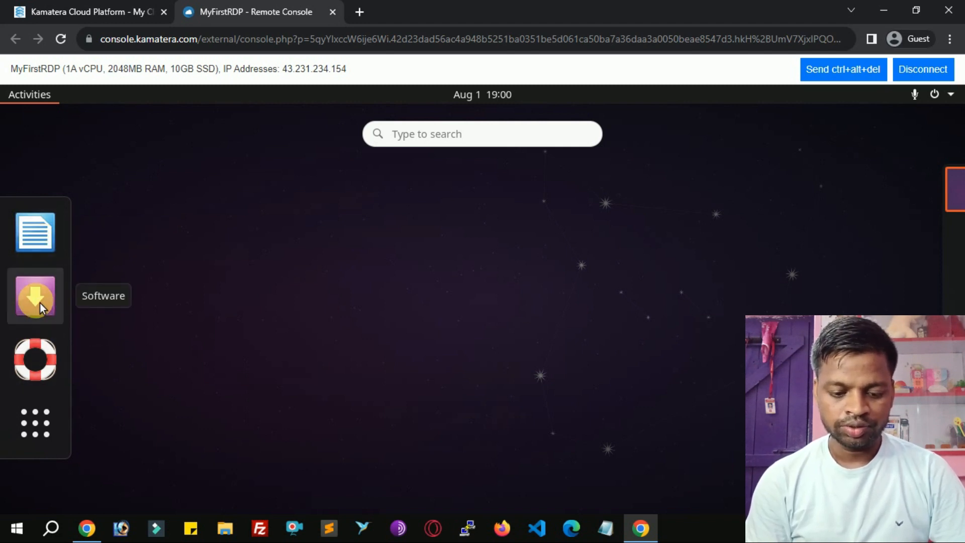
{"action": "mouse_move", "coordinate": [35, 360]}
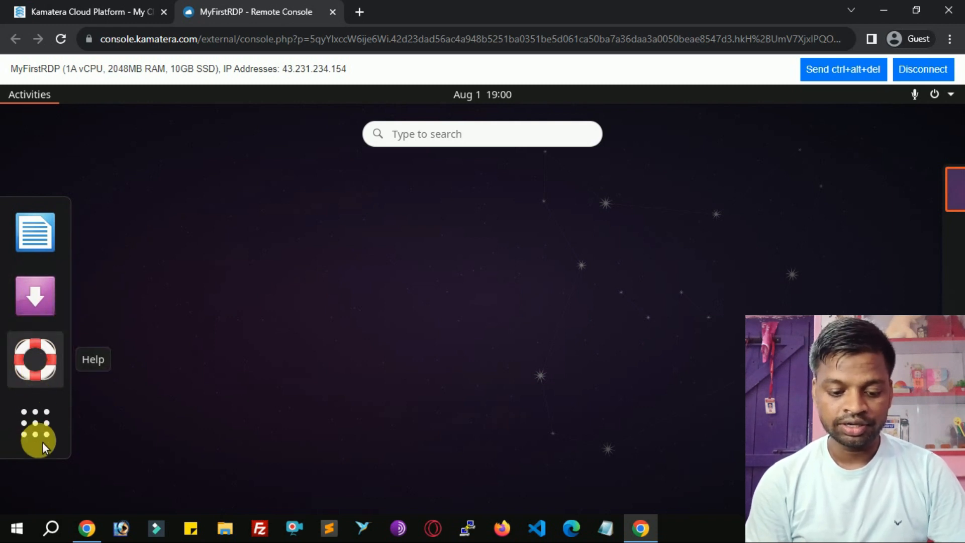
{"action": "mouse_move", "coordinate": [35, 428]}
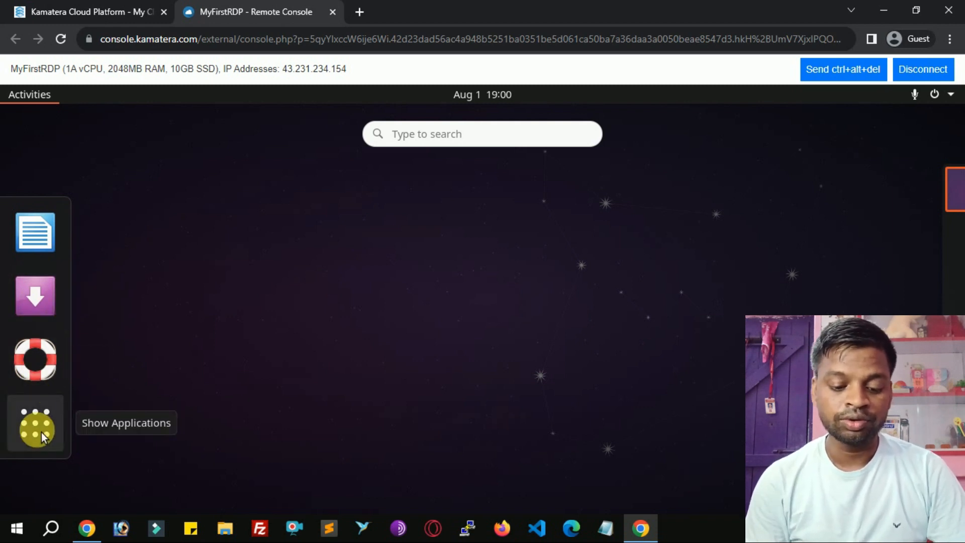
{"action": "left_click", "coordinate": [35, 424]}
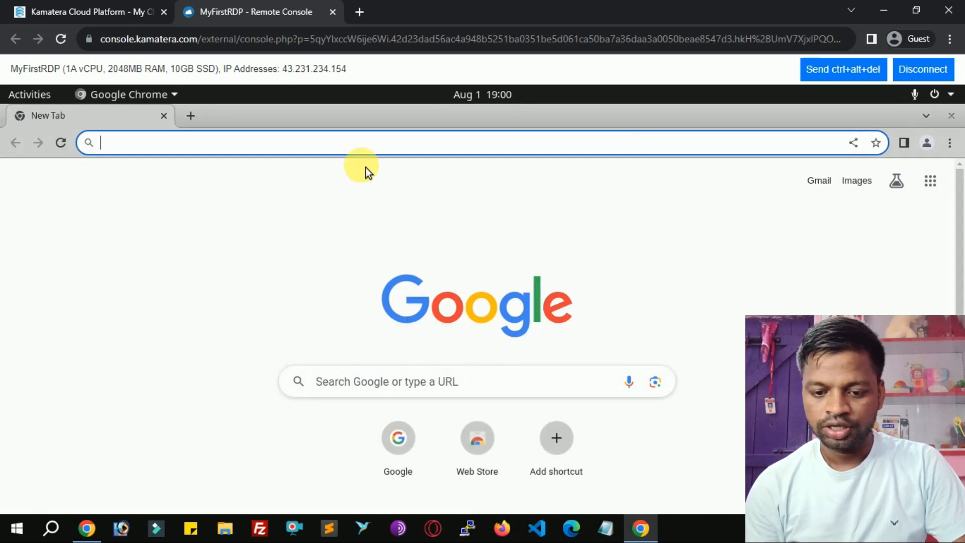
{"action": "mouse_move", "coordinate": [368, 152]}
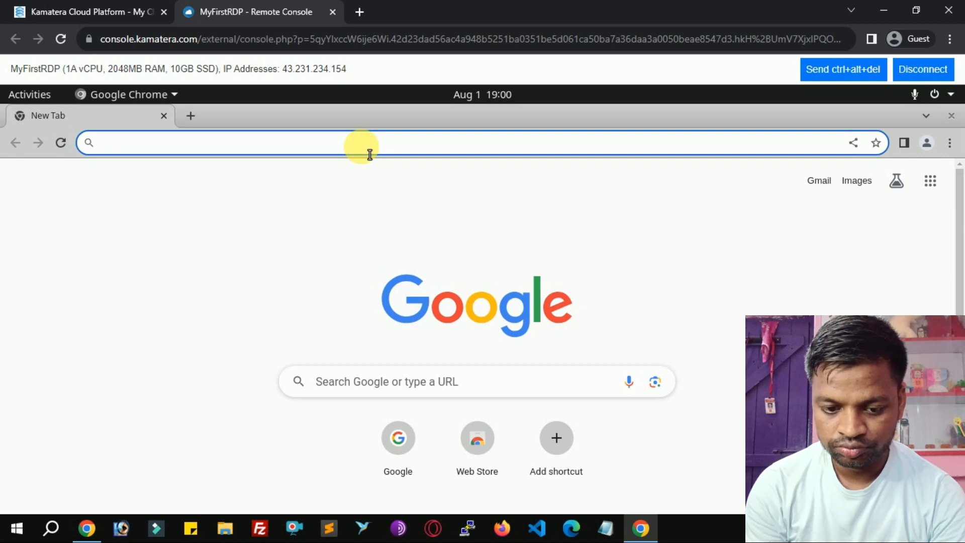
Run a Google search for best hollywood movies, then close the Chrome window.
{"action": "type", "text": "b"}
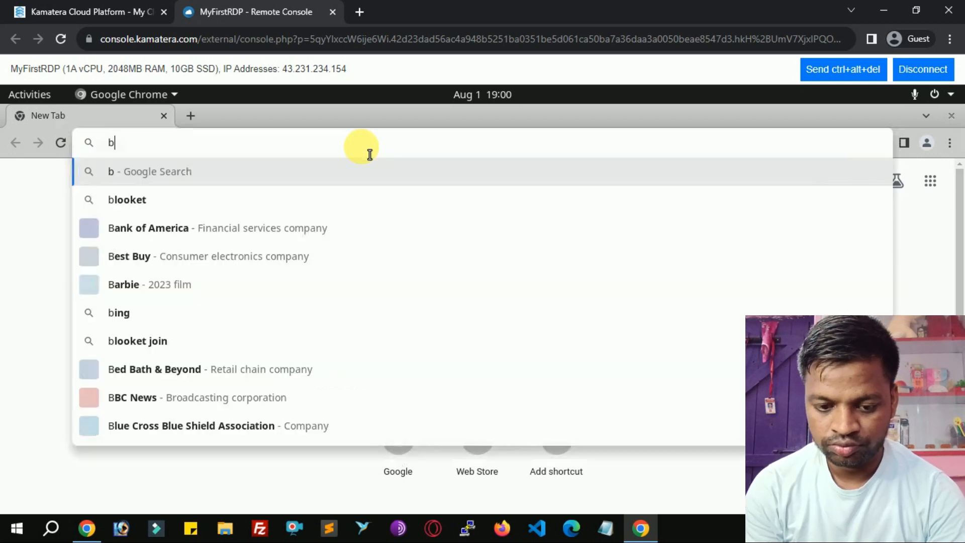
{"action": "type", "text": "est h"}
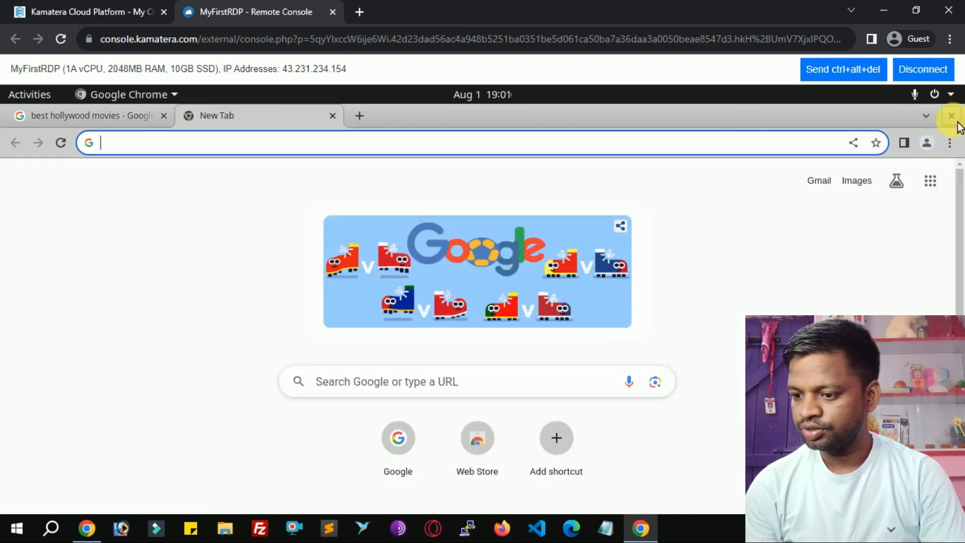
{"action": "left_click", "coordinate": [952, 115]}
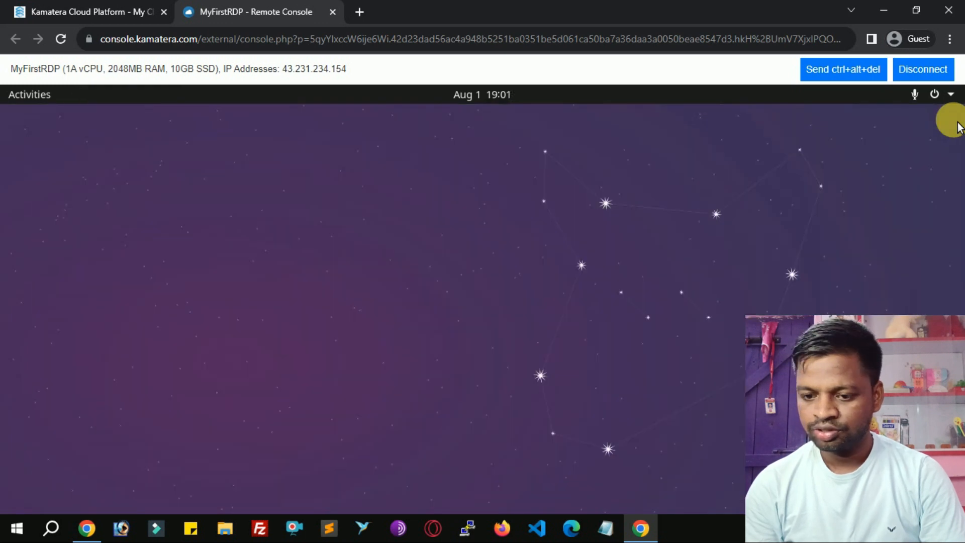
{"action": "mouse_move", "coordinate": [29, 94]}
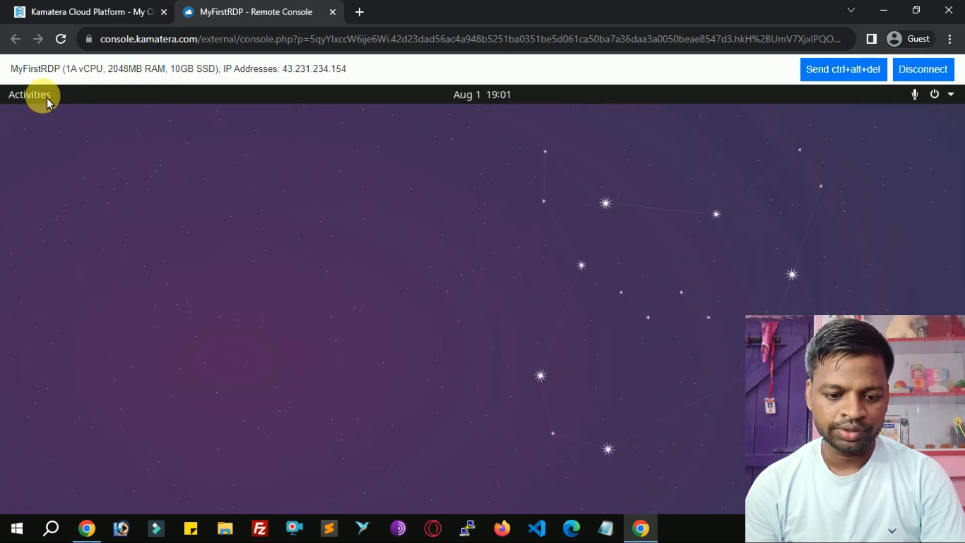
Launch LibreOffice Writer from the dock via the Activities overview.
{"action": "left_click", "coordinate": [29, 95]}
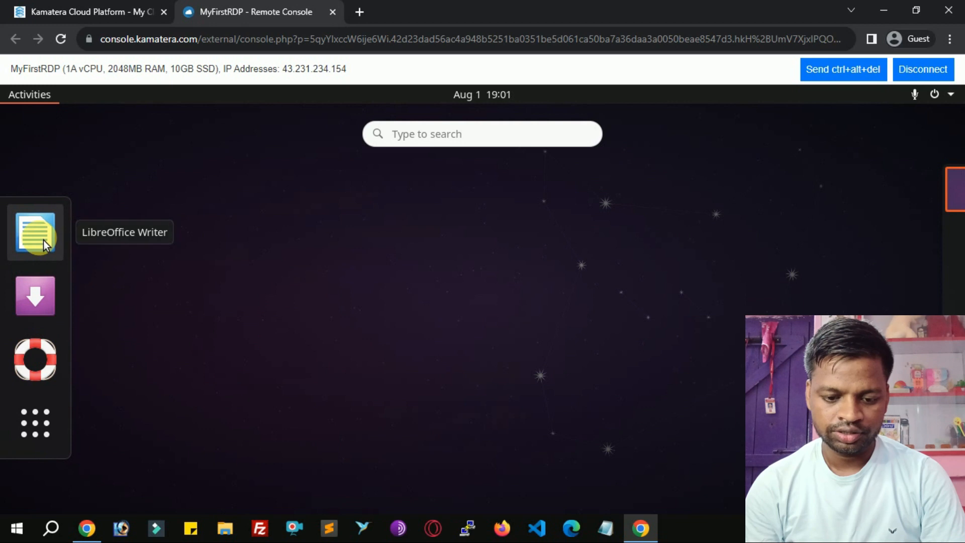
{"action": "left_click", "coordinate": [35, 232]}
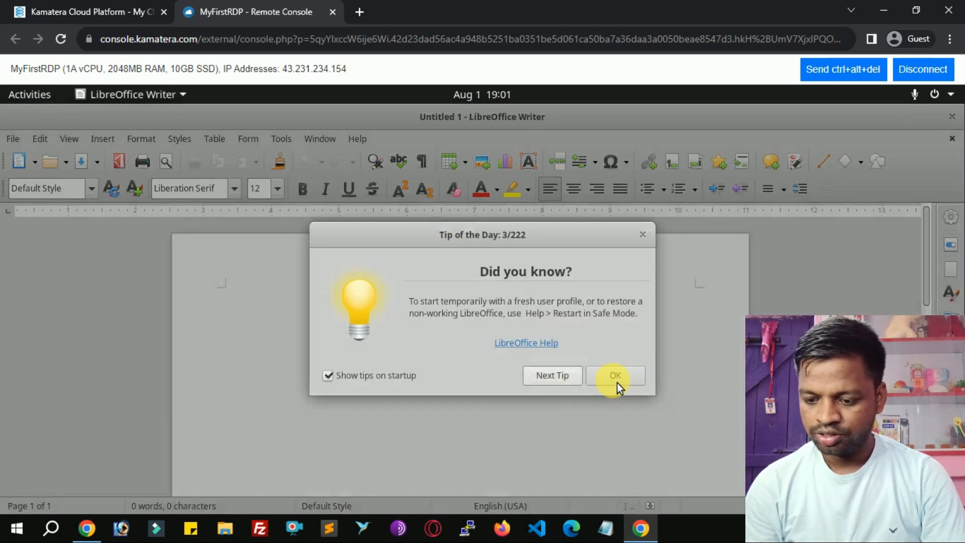
Dismiss the tip and write 'Hi I am Ravi, I love to make video on cloud server.' fixing typos.
{"action": "left_click", "coordinate": [615, 375]}
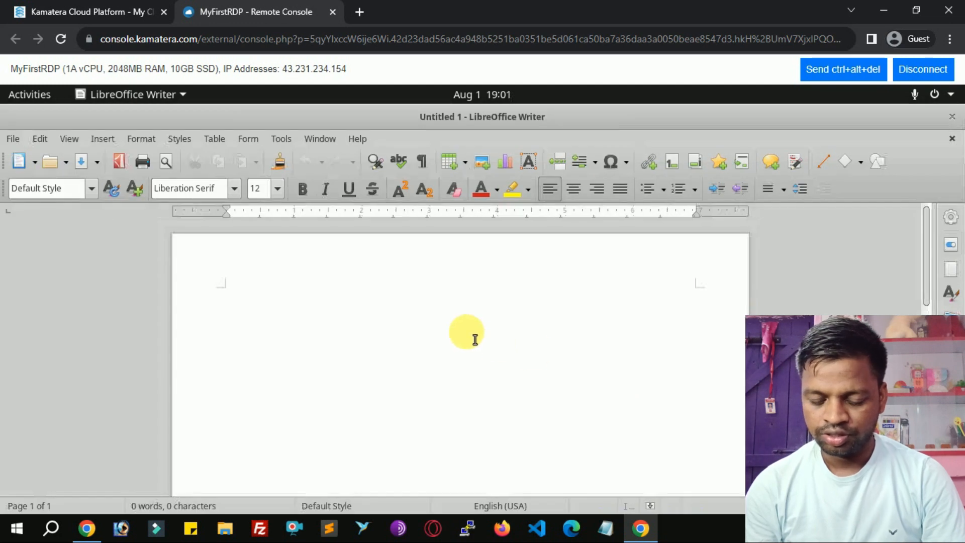
{"action": "type", "text": "H"}
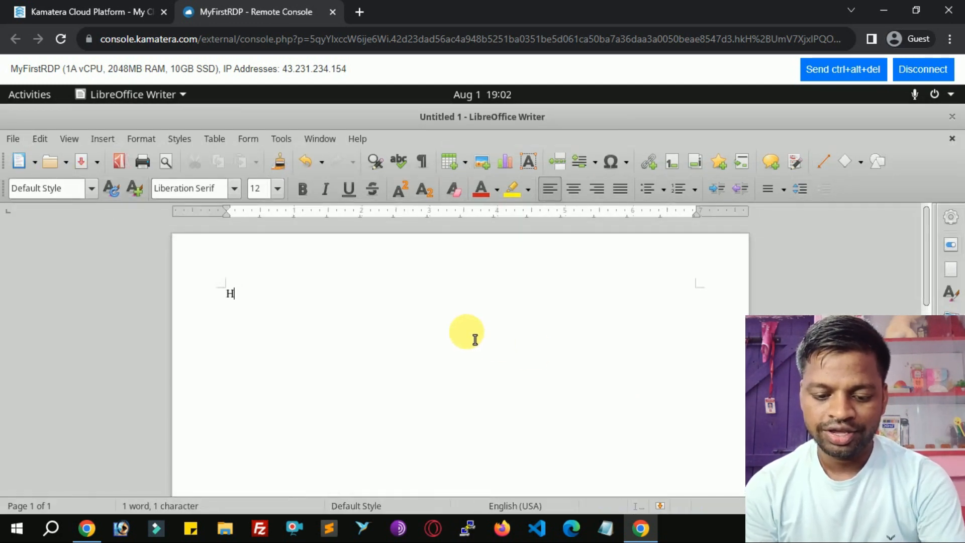
{"action": "type", "text": "i, ,I"}
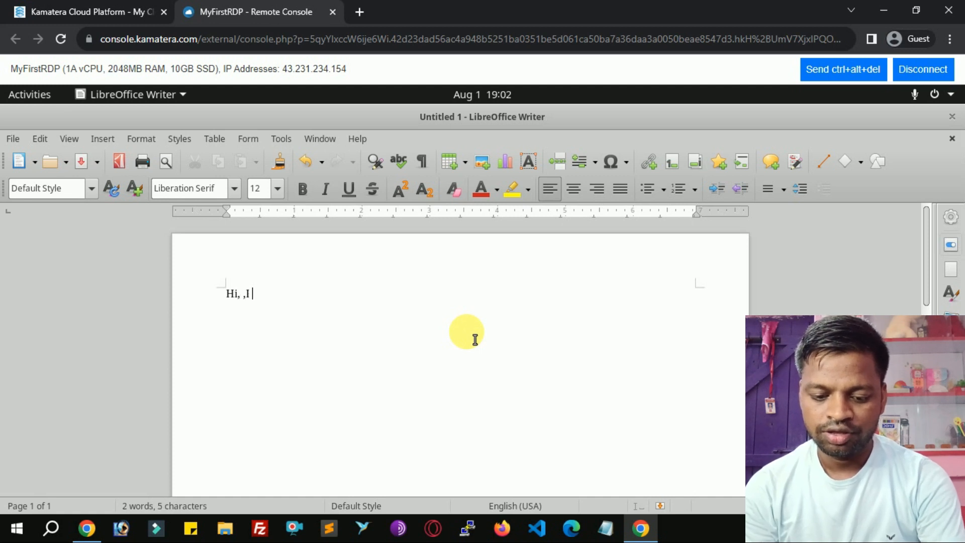
{"action": "key", "text": "Backspace"}
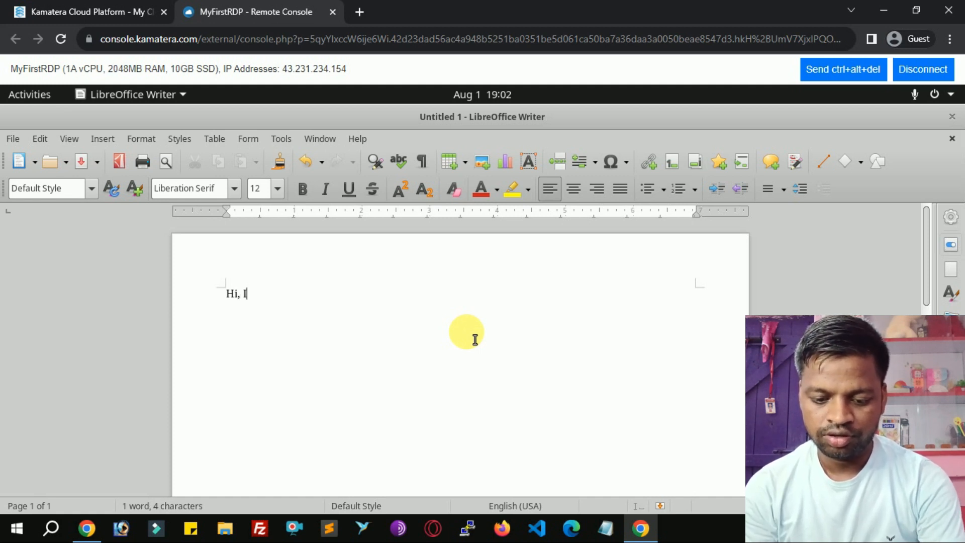
{"action": "type", "text": "am R"}
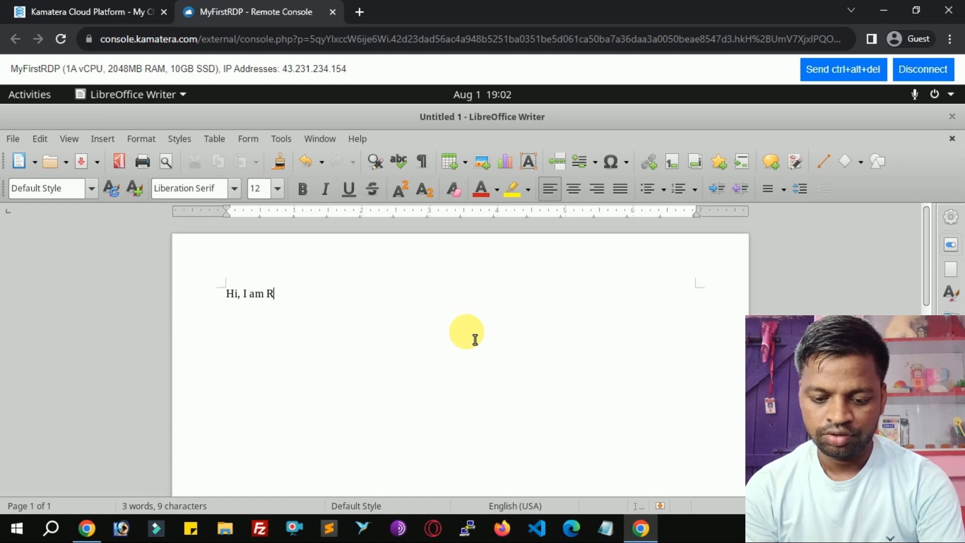
{"action": "type", "text": "avi,"}
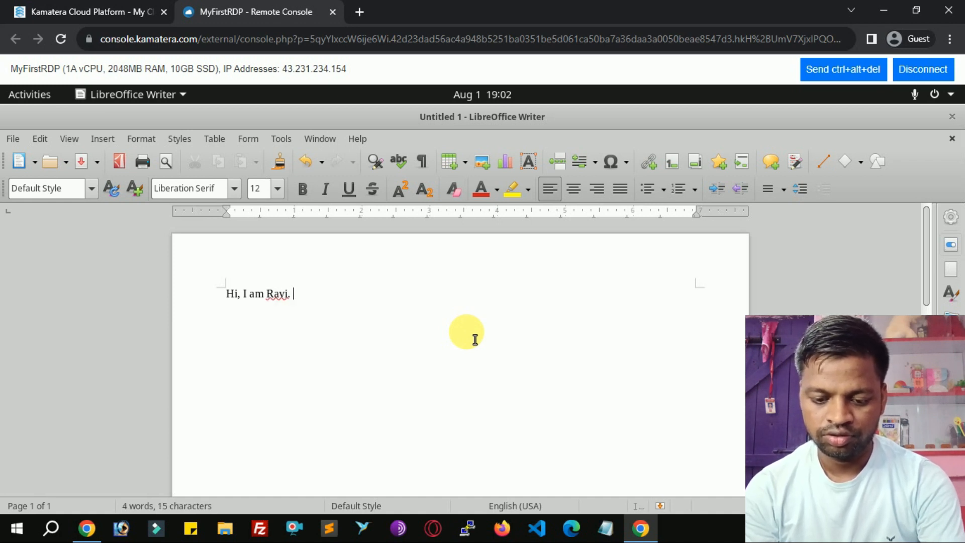
{"action": "type", "text": "I love"}
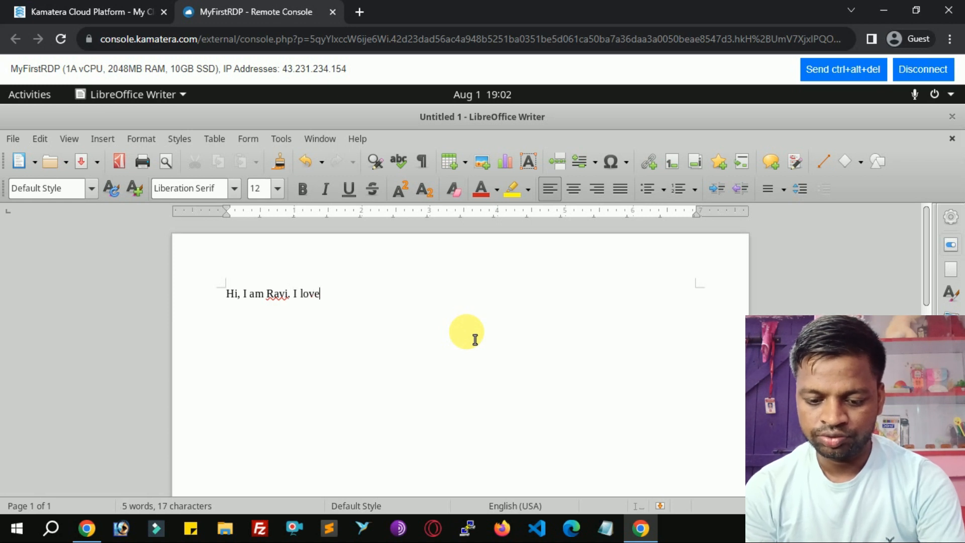
{"action": "type", "text": "to makek"}
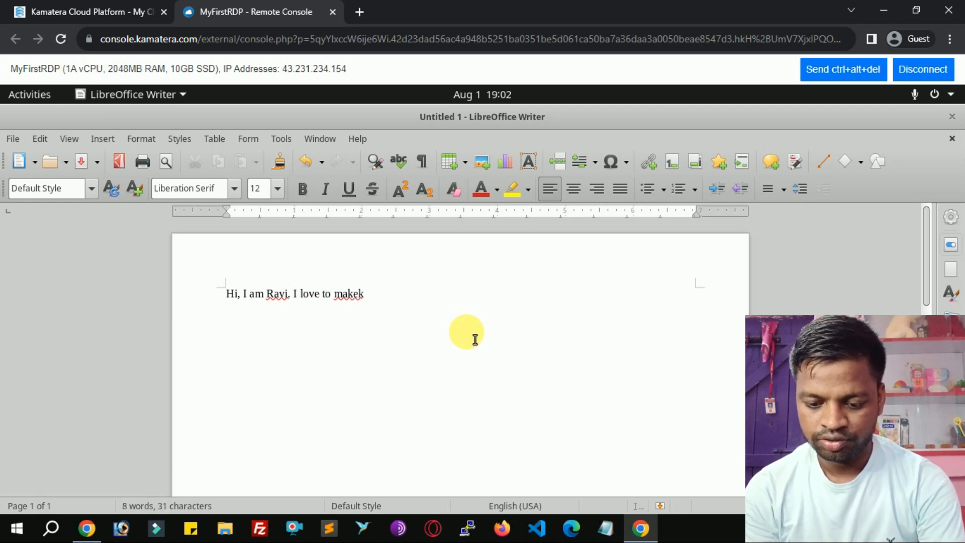
{"action": "type", "text": "v"}
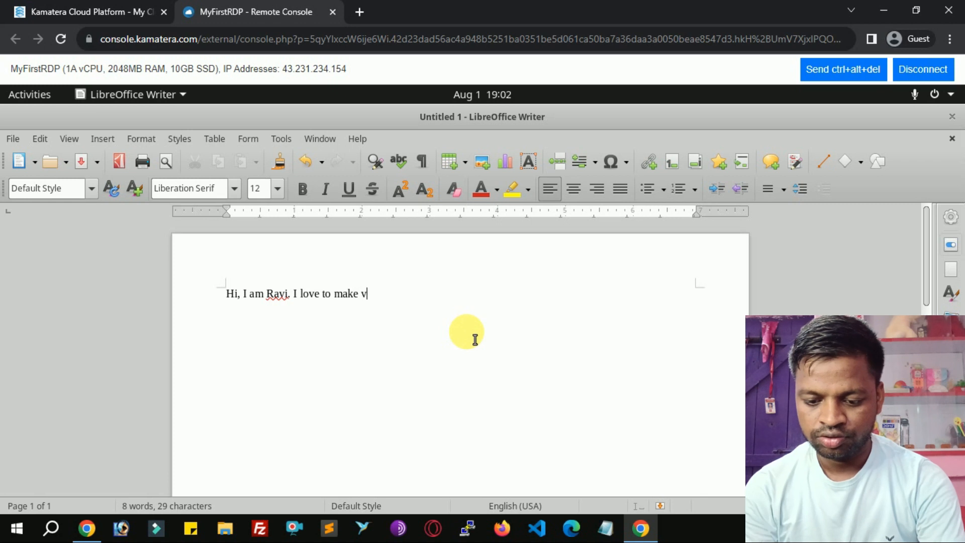
{"action": "type", "text": "ideo on"}
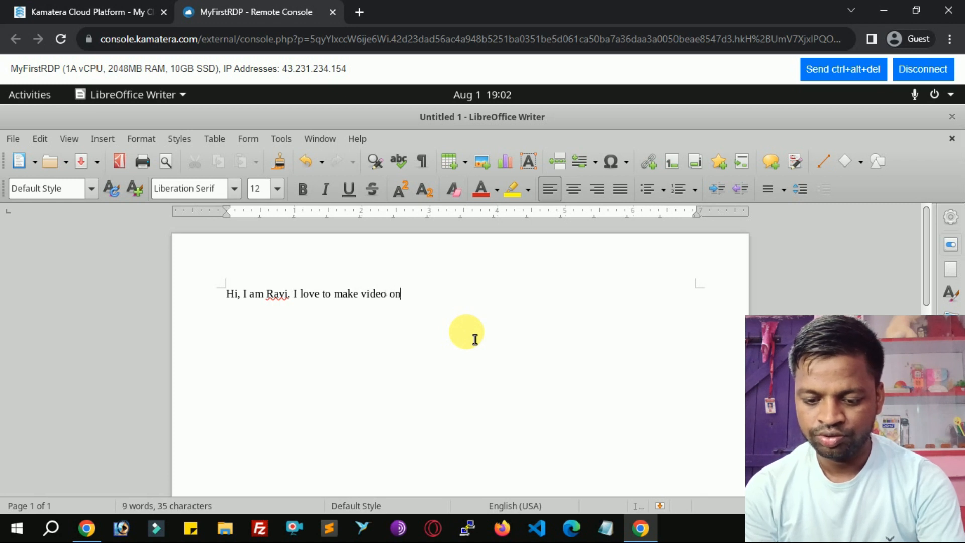
{"action": "type", "text": "cloud"}
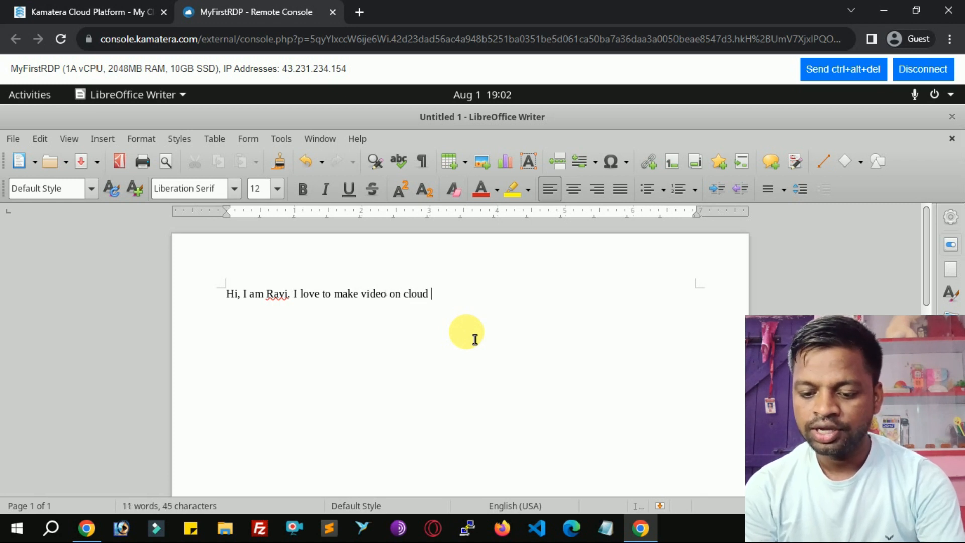
{"action": "type", "text": "servere."}
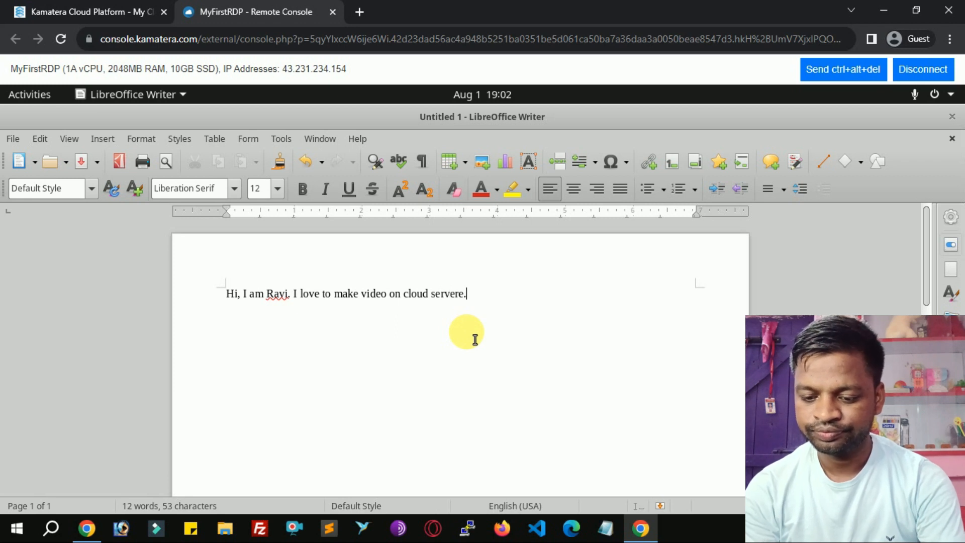
{"action": "key", "text": "backspace"}
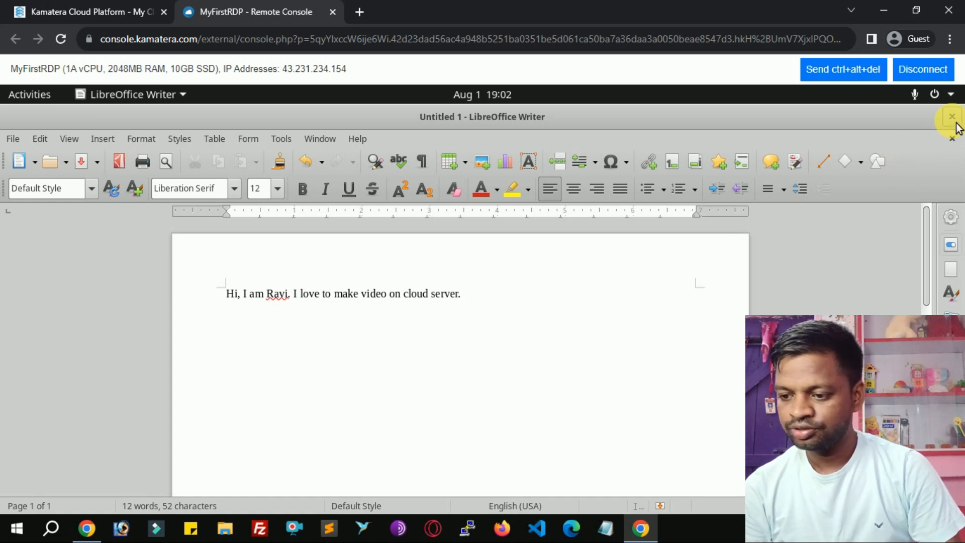
Close the Writer document, discarding the changes without saving.
{"action": "left_click", "coordinate": [952, 117]}
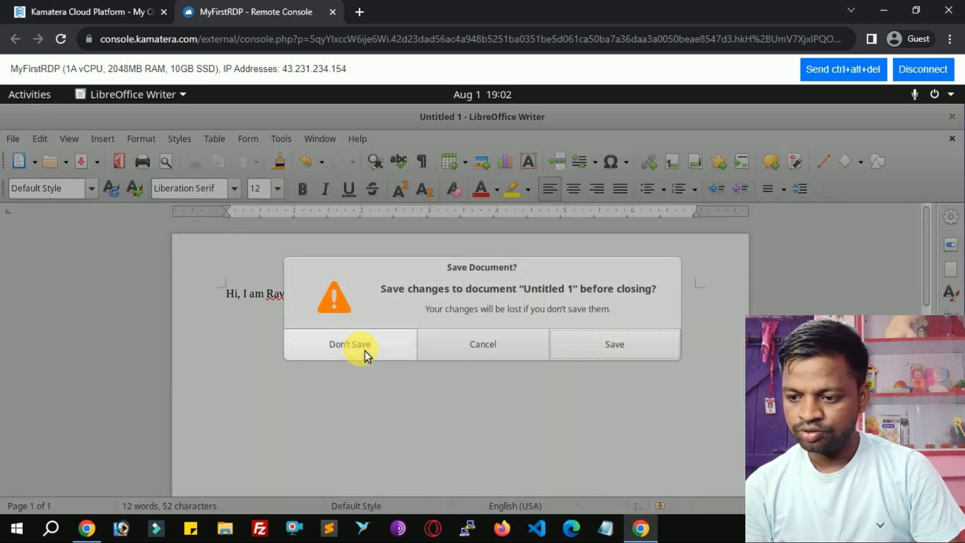
{"action": "left_click", "coordinate": [350, 344]}
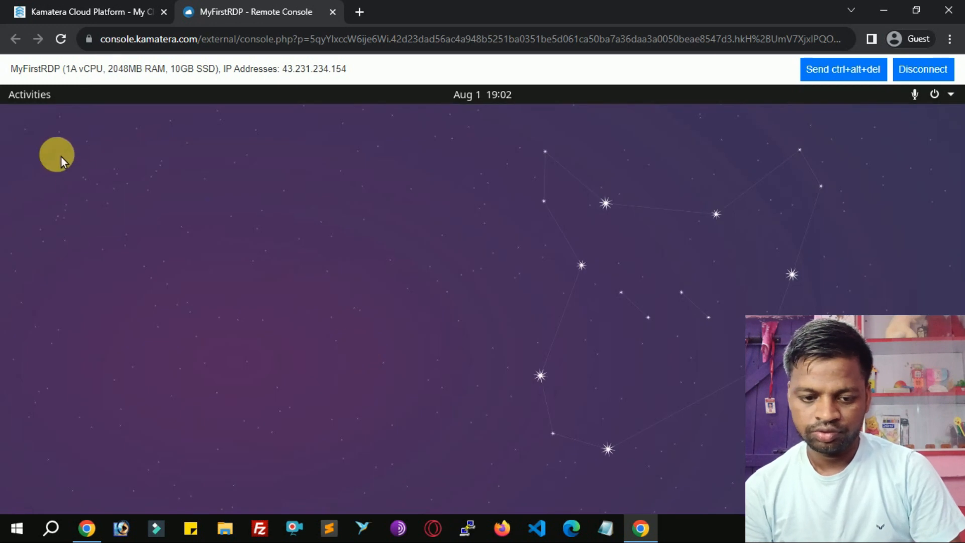
{"action": "mouse_move", "coordinate": [950, 98]}
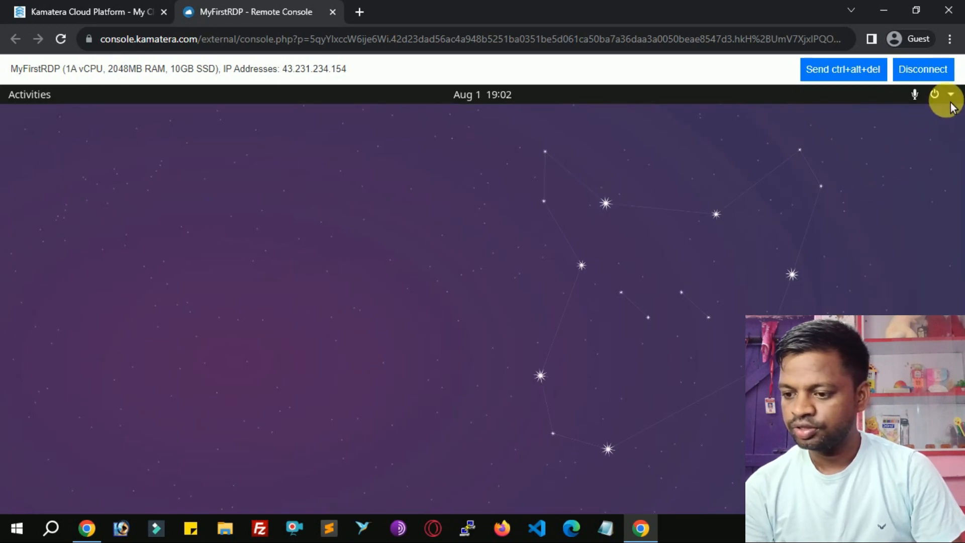
Log out of the root session via the system menu's Power Off / Log Out, confirming Log Out.
{"action": "left_click", "coordinate": [933, 95]}
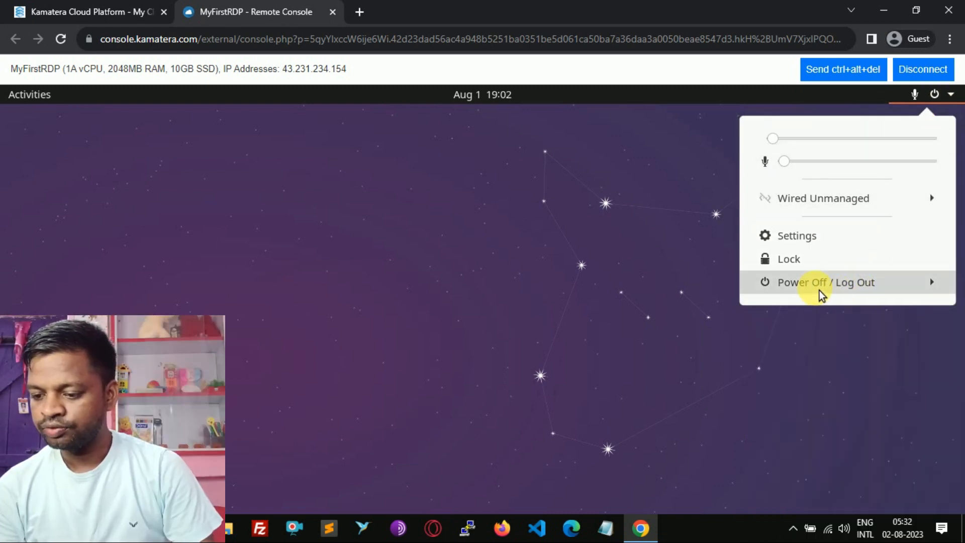
{"action": "left_click", "coordinate": [825, 282]}
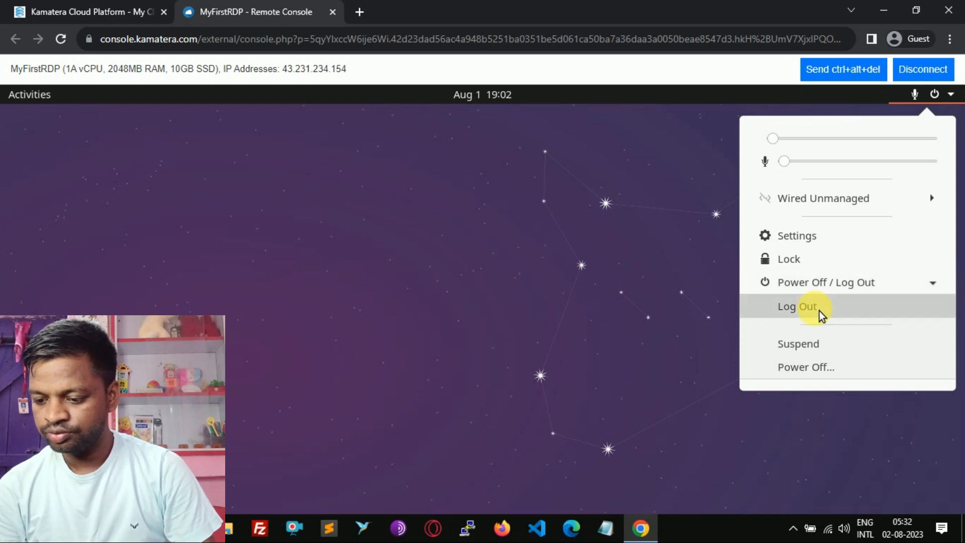
{"action": "left_click", "coordinate": [797, 305]}
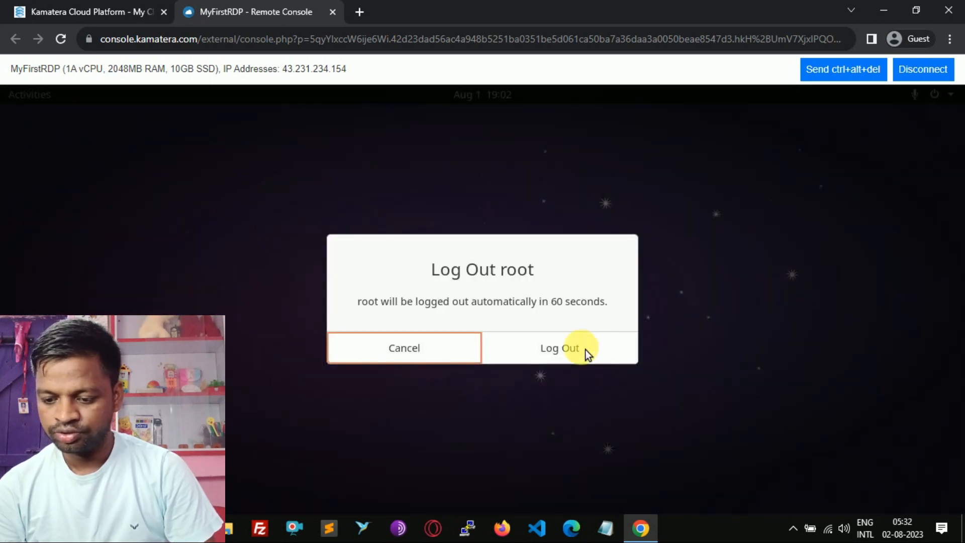
{"action": "left_click", "coordinate": [558, 348]}
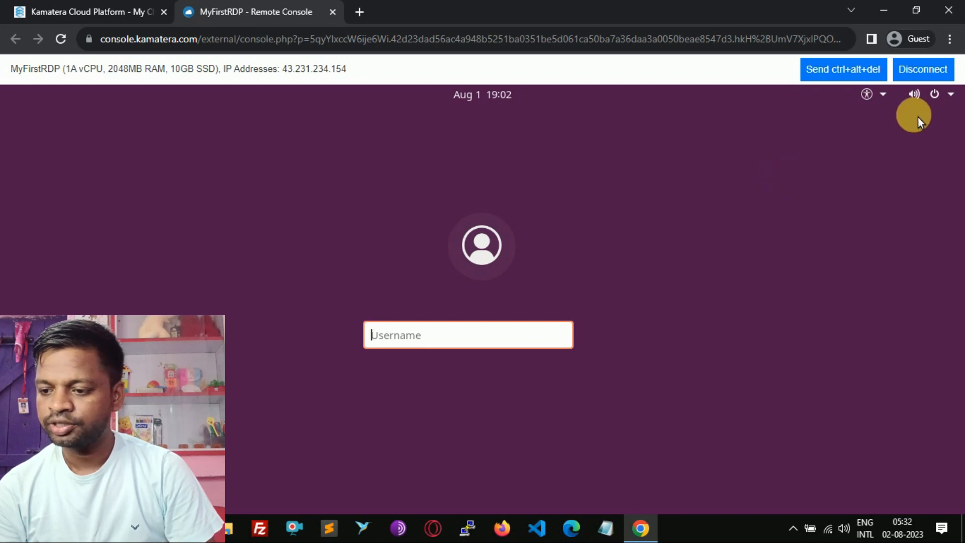
{"action": "mouse_move", "coordinate": [931, 79]}
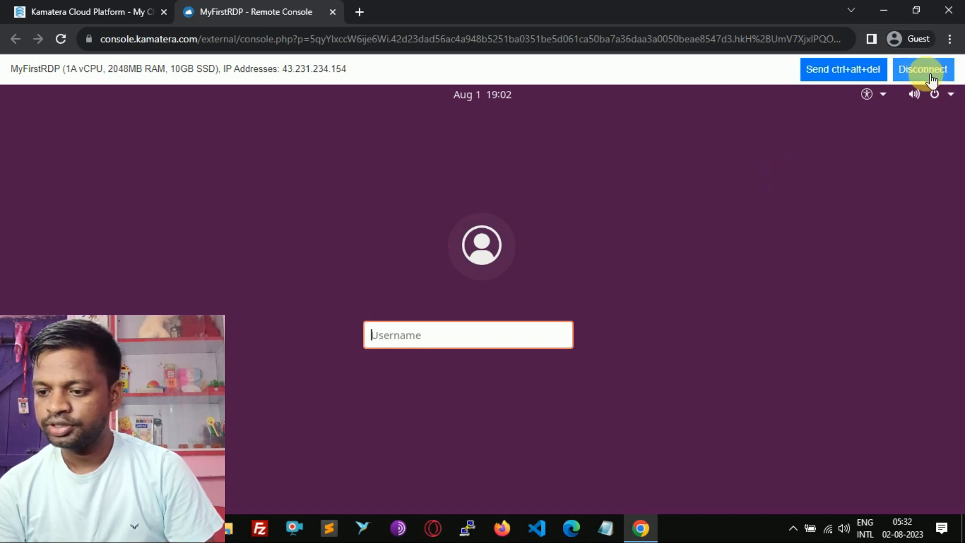
Disconnect the remote console, returning to MyFirstRDP's connection details page.
{"action": "left_click", "coordinate": [923, 69]}
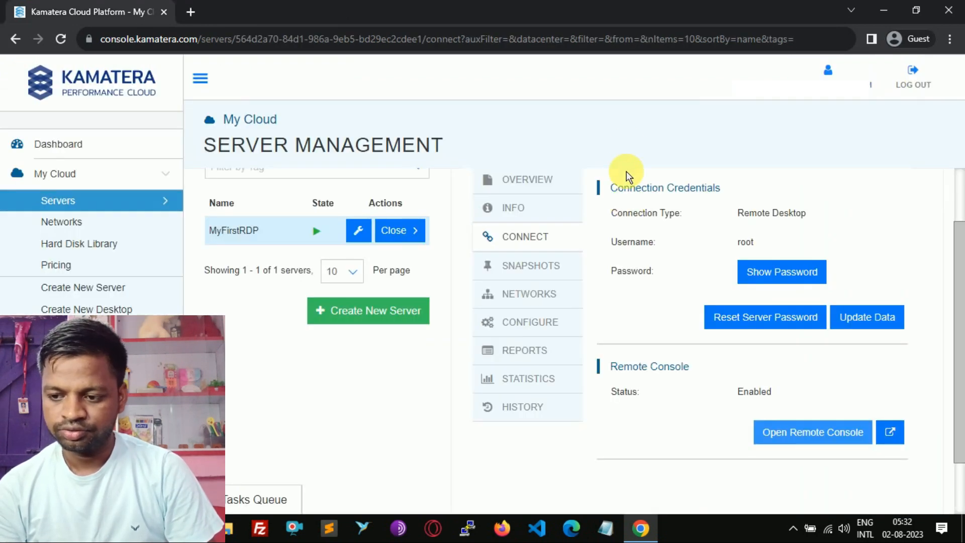